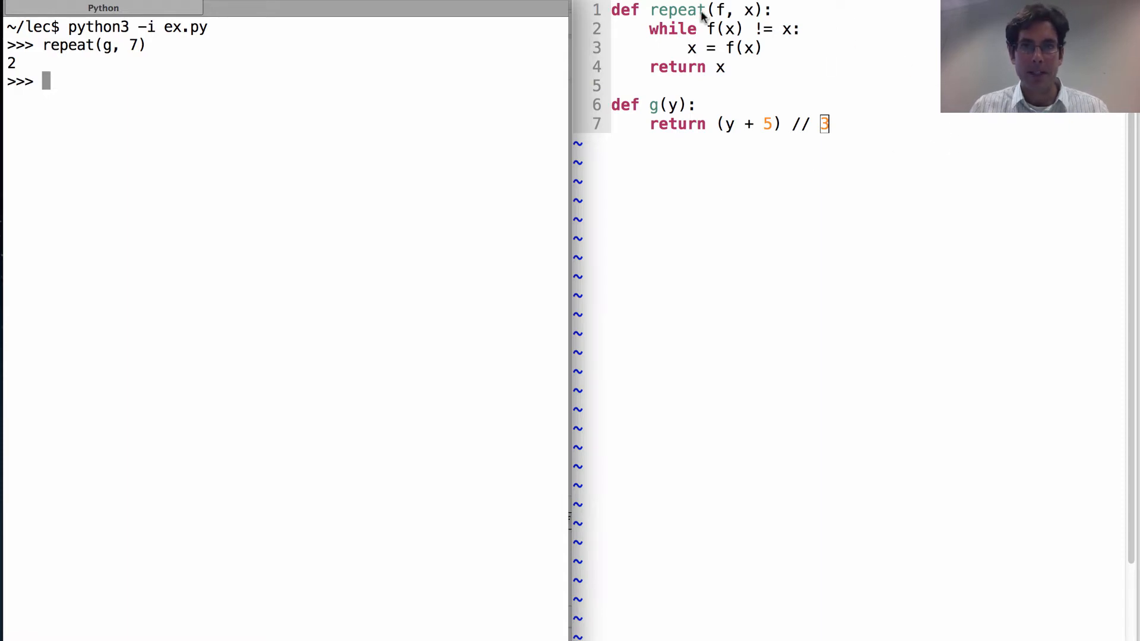
mouse_move(695, 189)
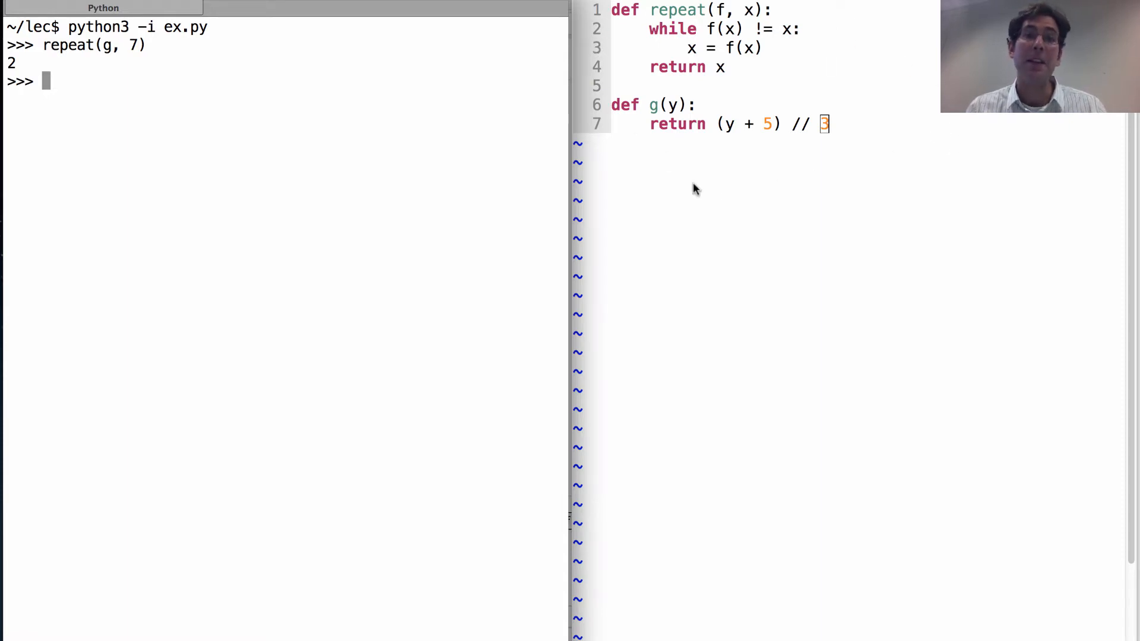
mouse_move(883, 202)
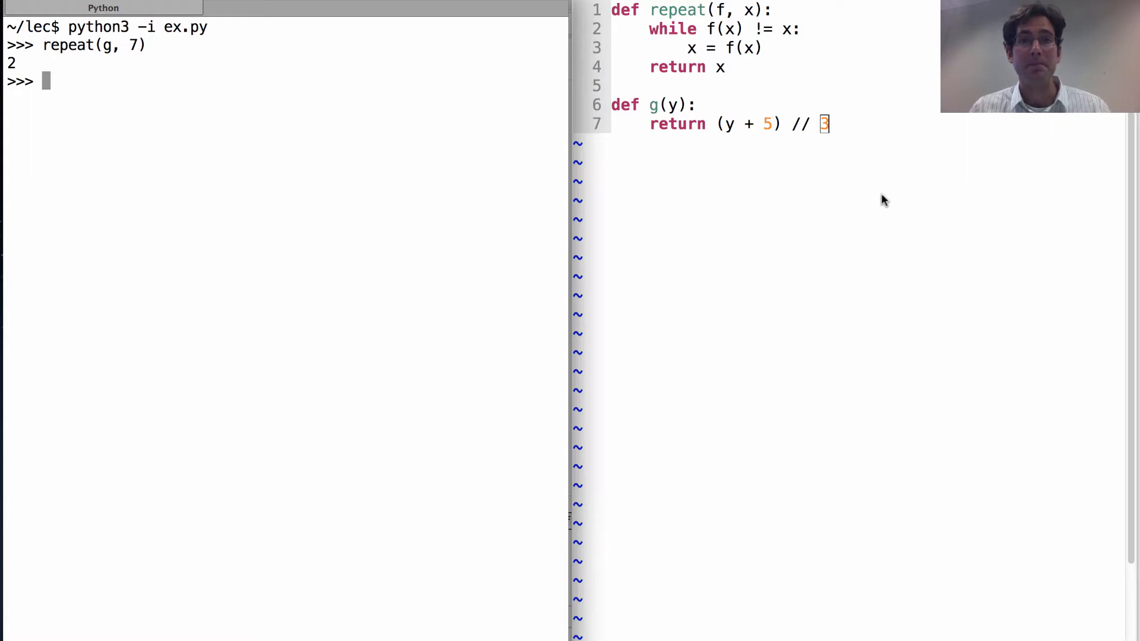
mouse_move(709, 44)
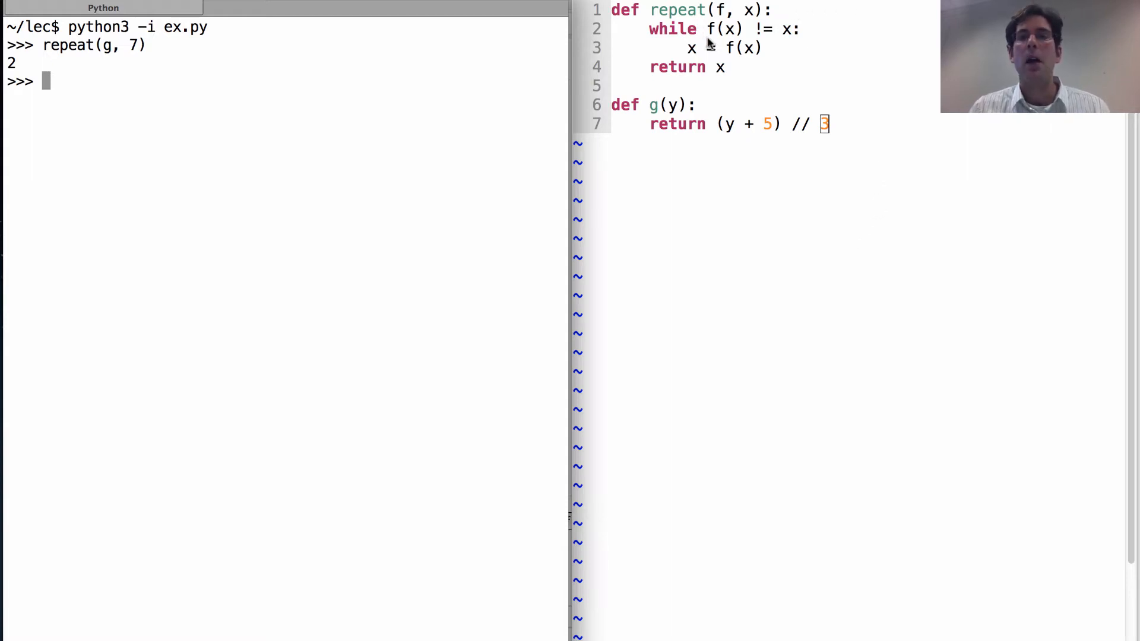
Switch to the visualizer and choose 'don't display exited functions' in the frames dropdown
text(=)
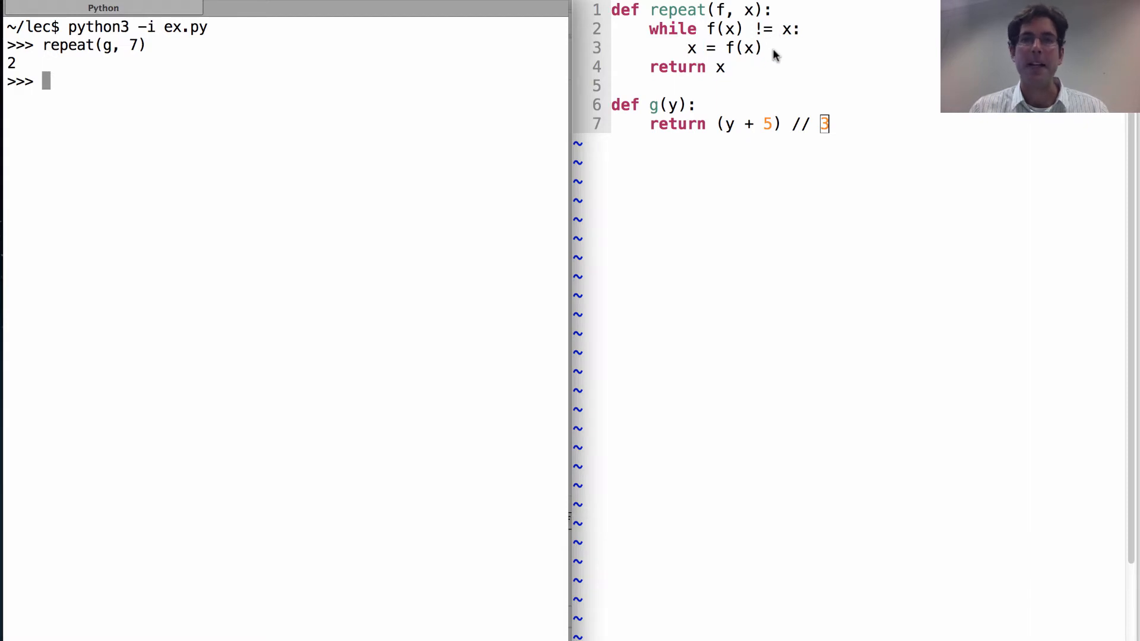
mouse_move(638, 38)
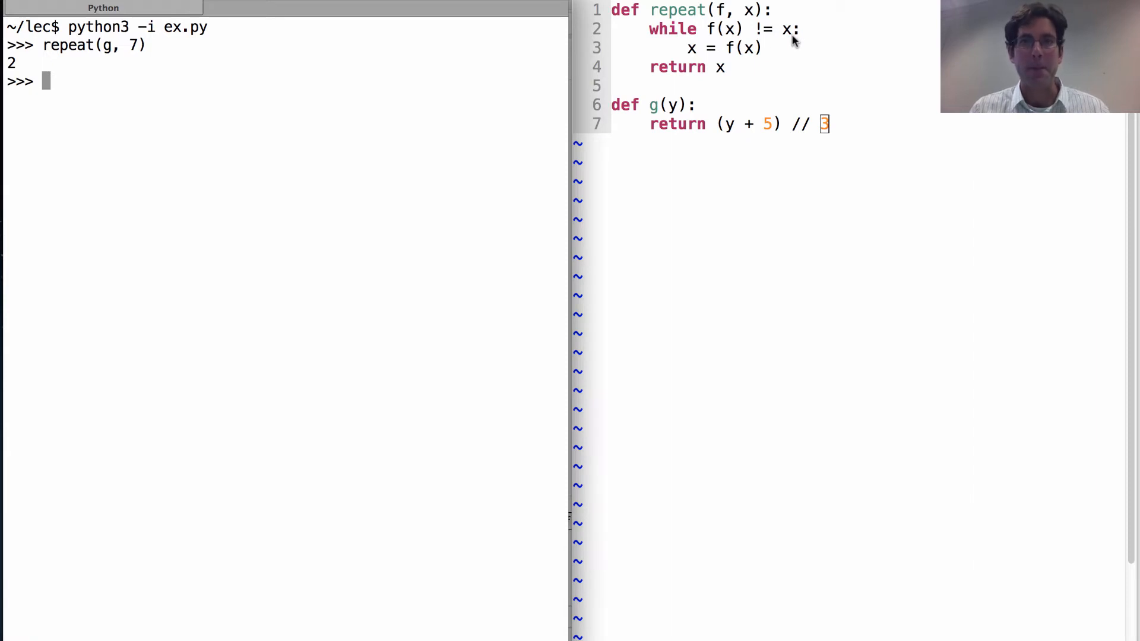
mouse_move(783, 45)
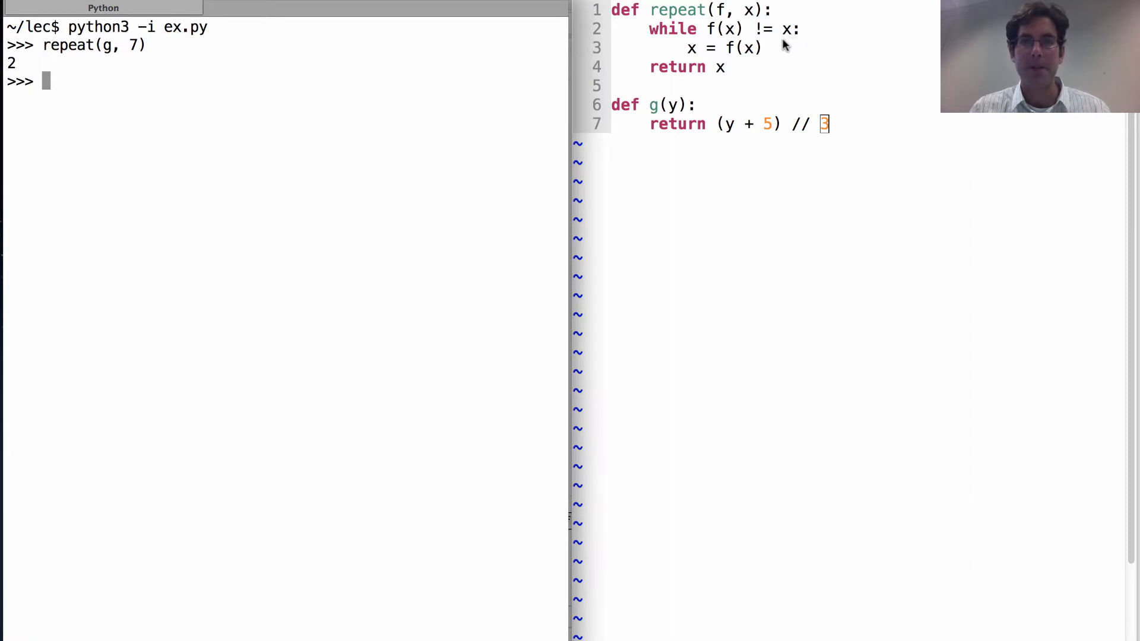
mouse_move(716, 29)
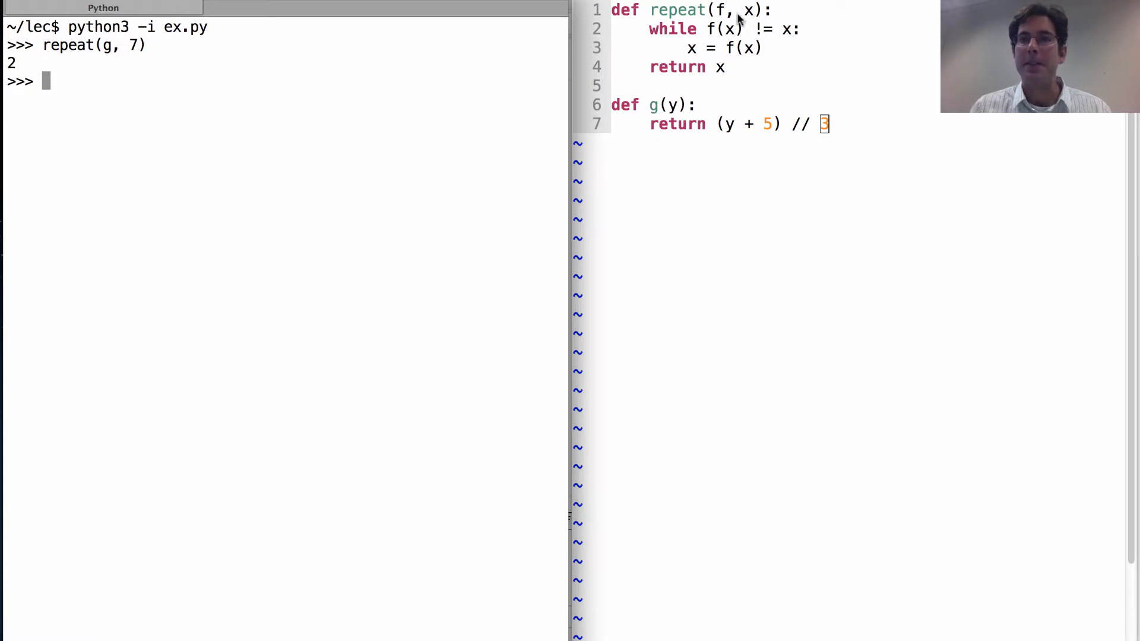
mouse_move(719, 79)
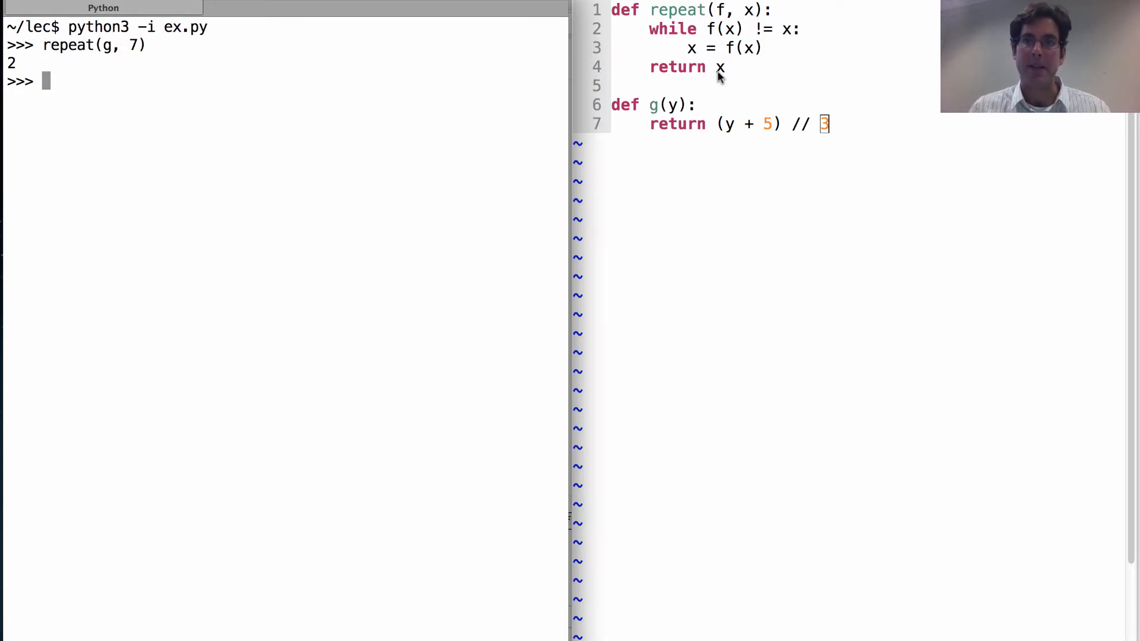
mouse_move(830, 164)
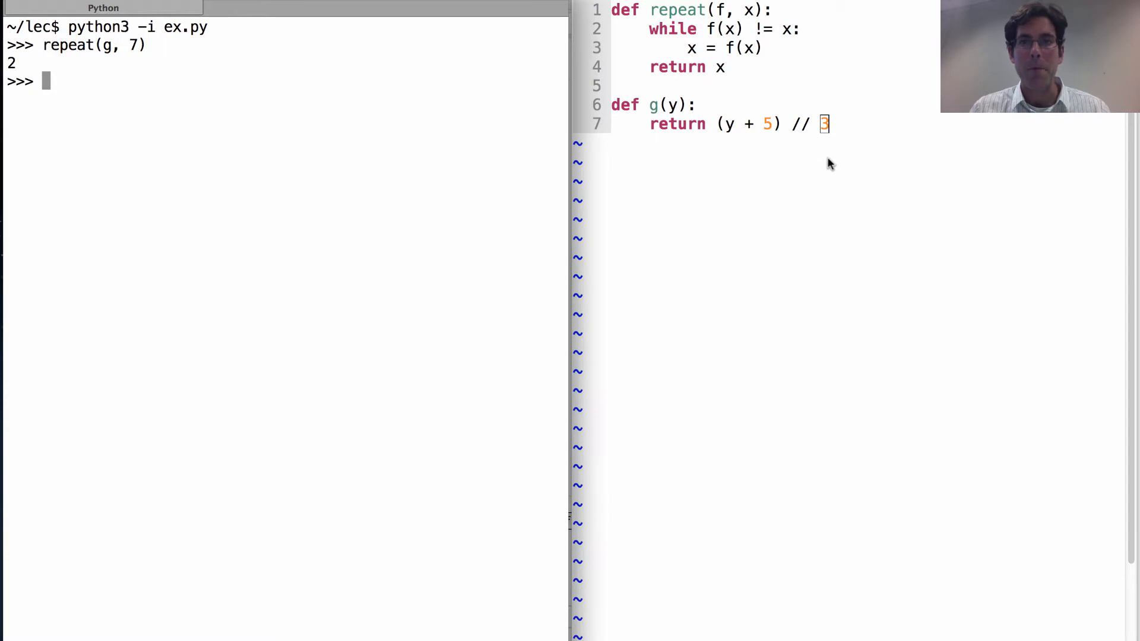
mouse_move(711, 148)
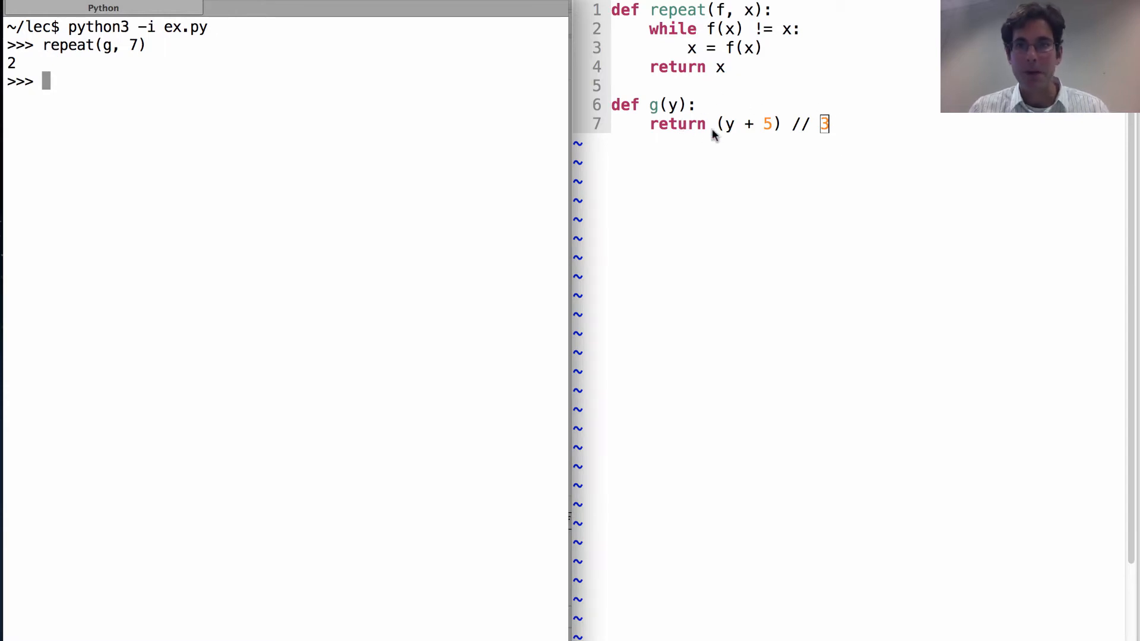
mouse_move(806, 158)
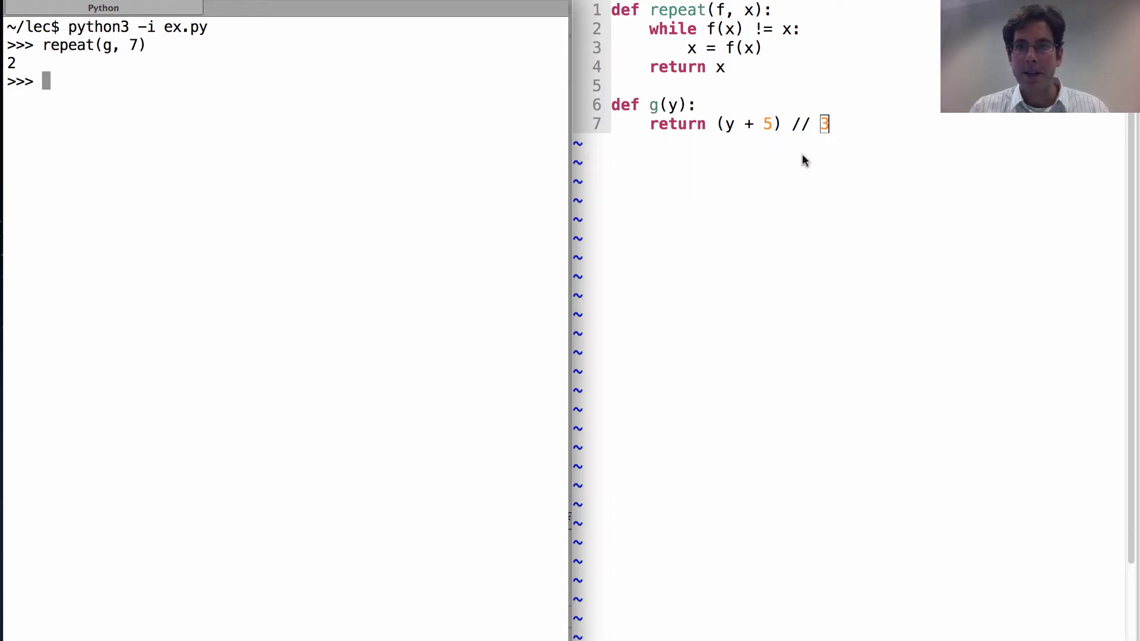
mouse_move(815, 163)
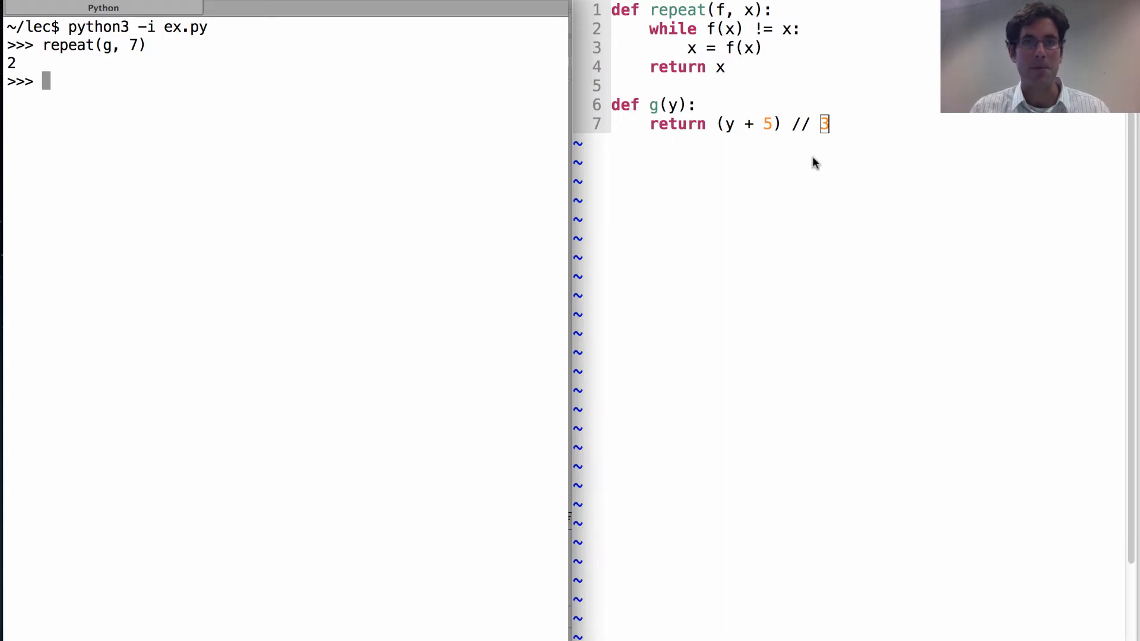
mouse_move(877, 205)
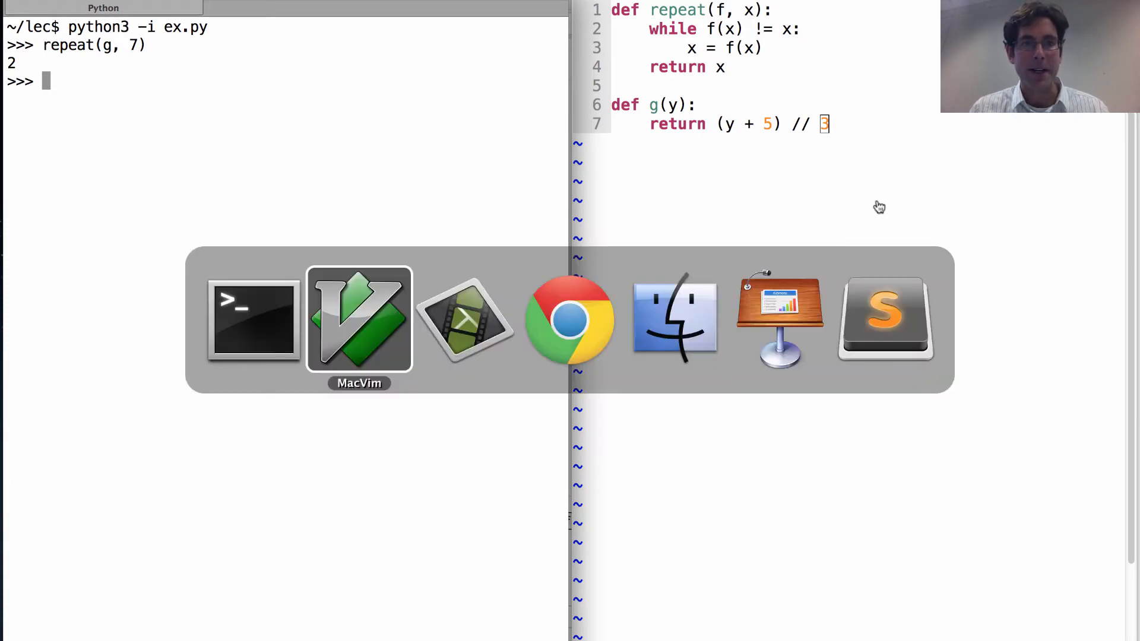
click(569, 319)
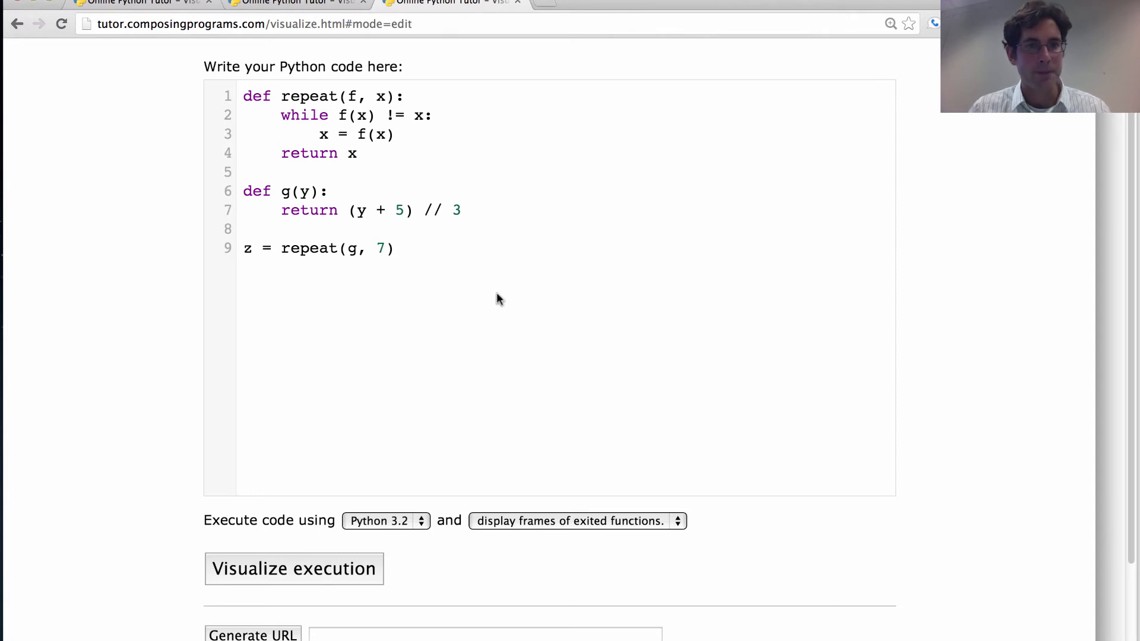
click(577, 520)
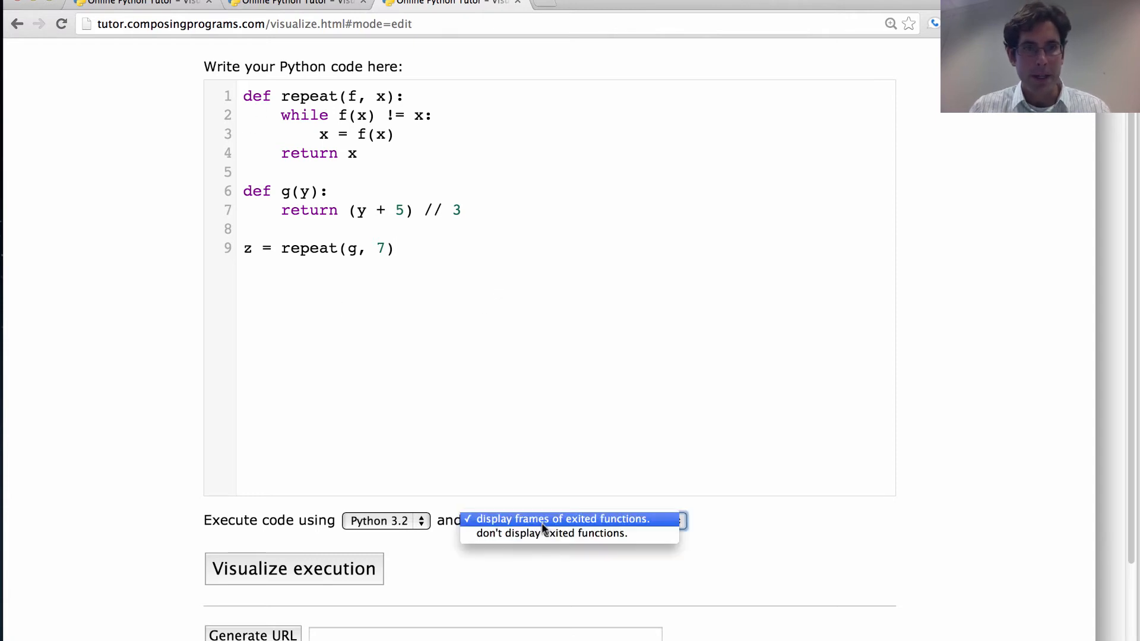
click(550, 533)
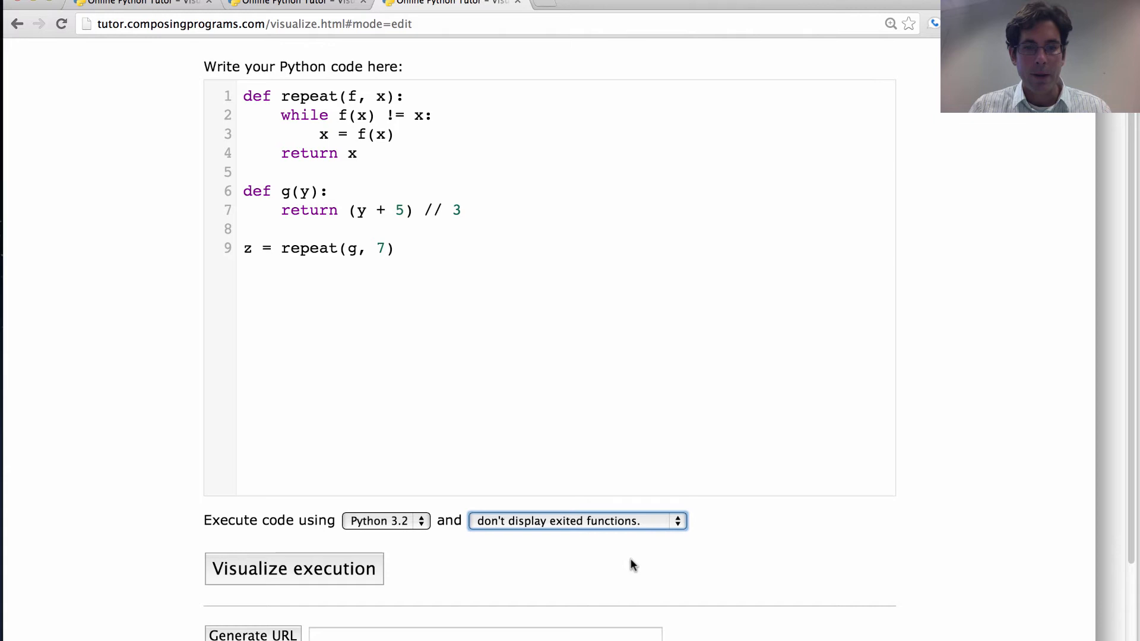
mouse_move(678, 555)
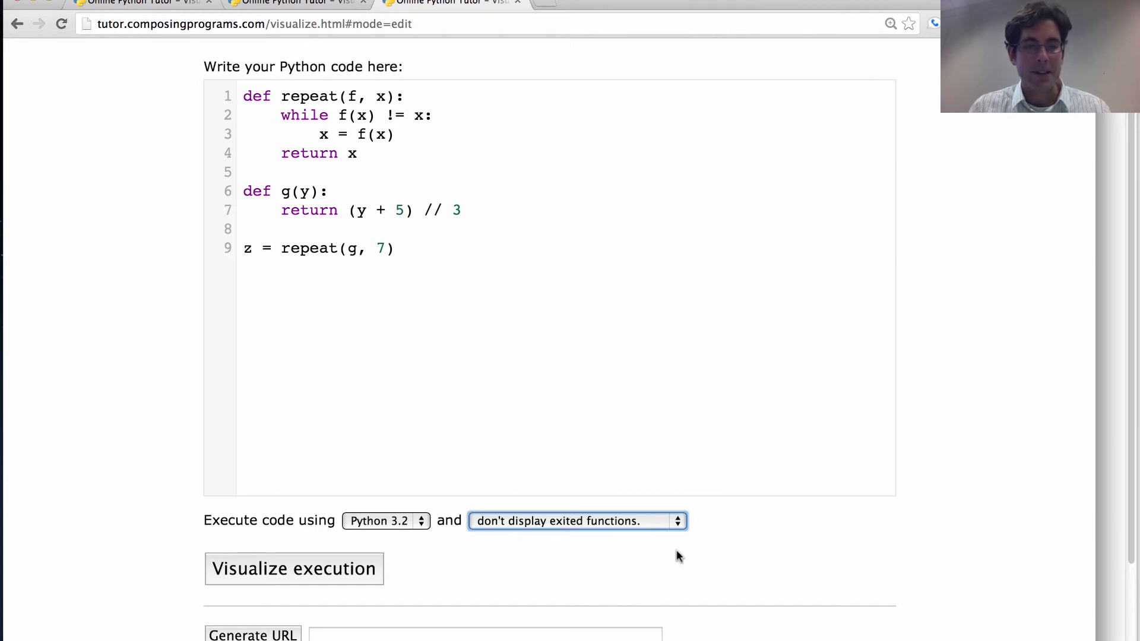
mouse_move(432, 556)
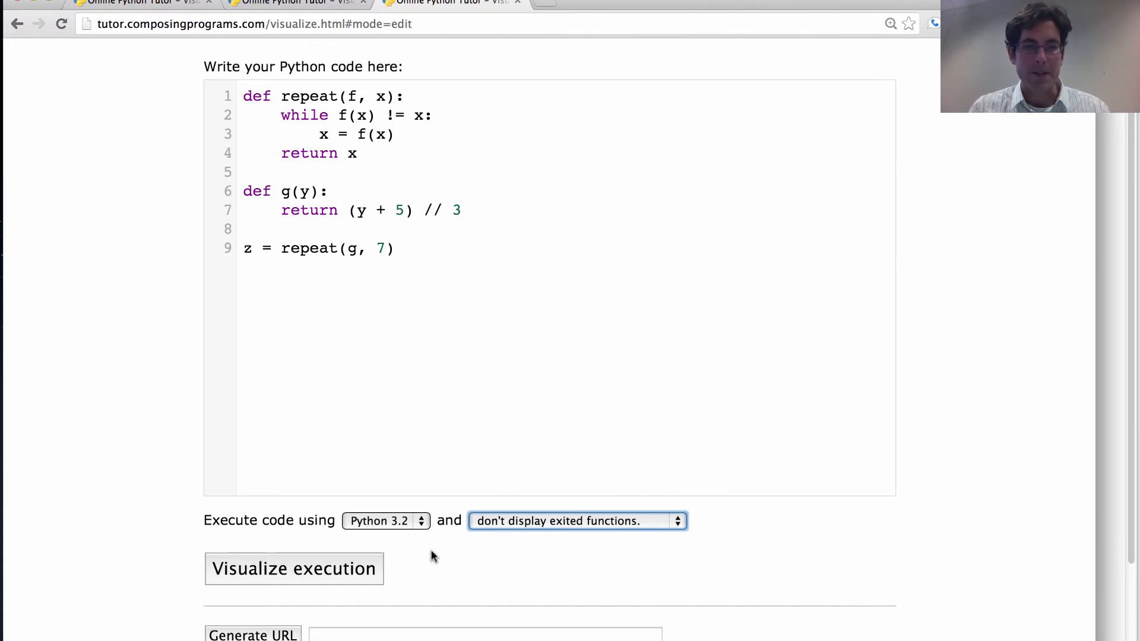
mouse_move(467, 556)
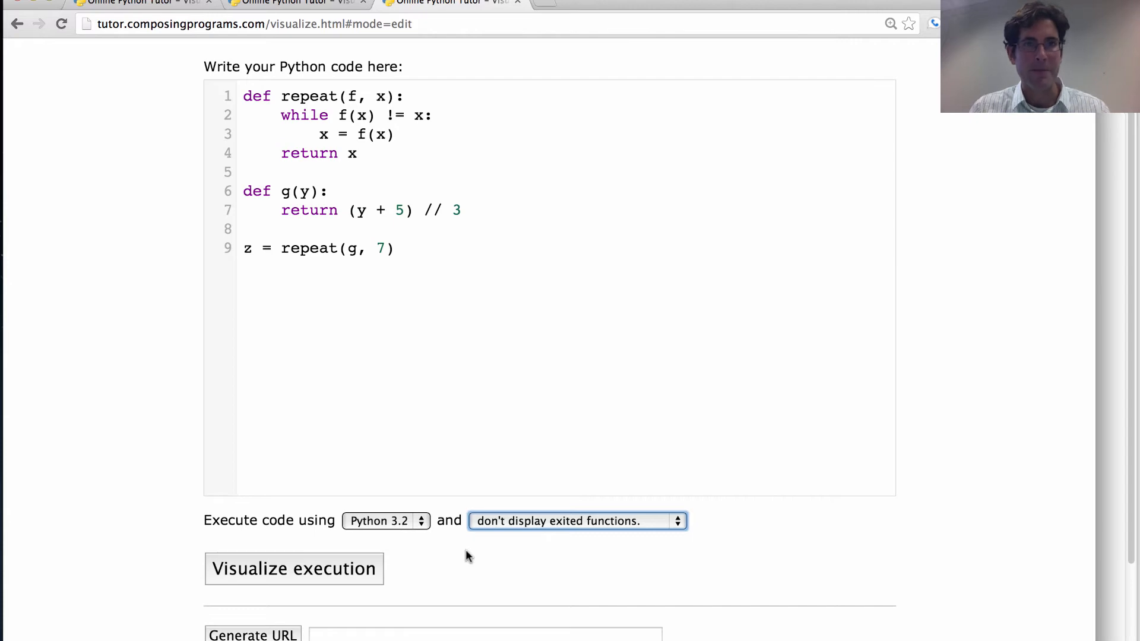
Start the visualization and step into the first call g(7) from the while condition
click(293, 569)
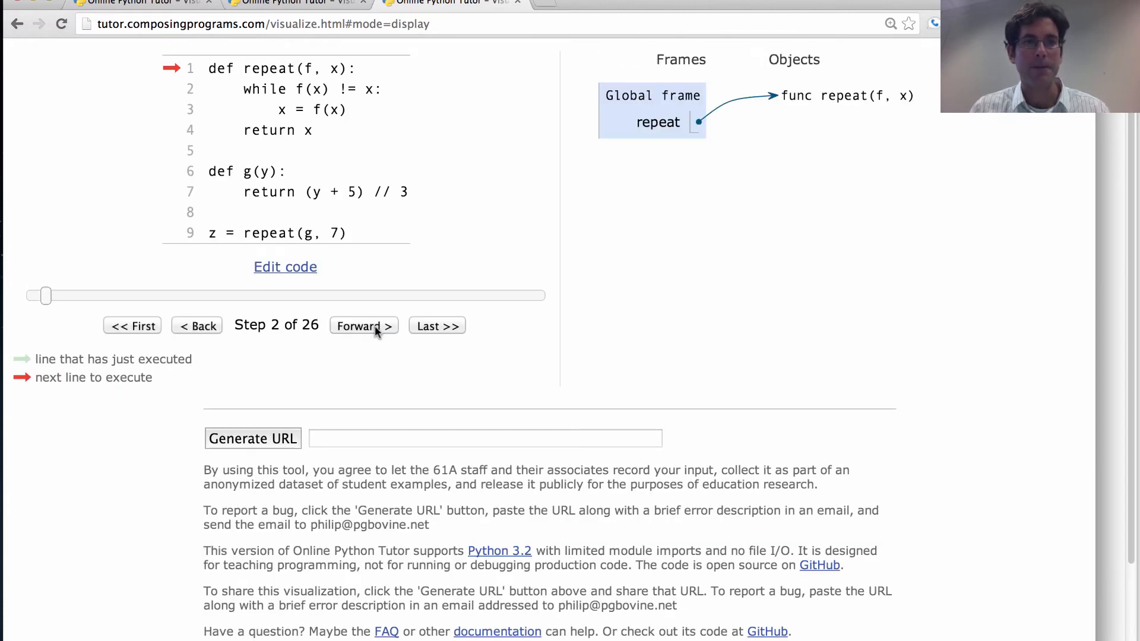
click(363, 325)
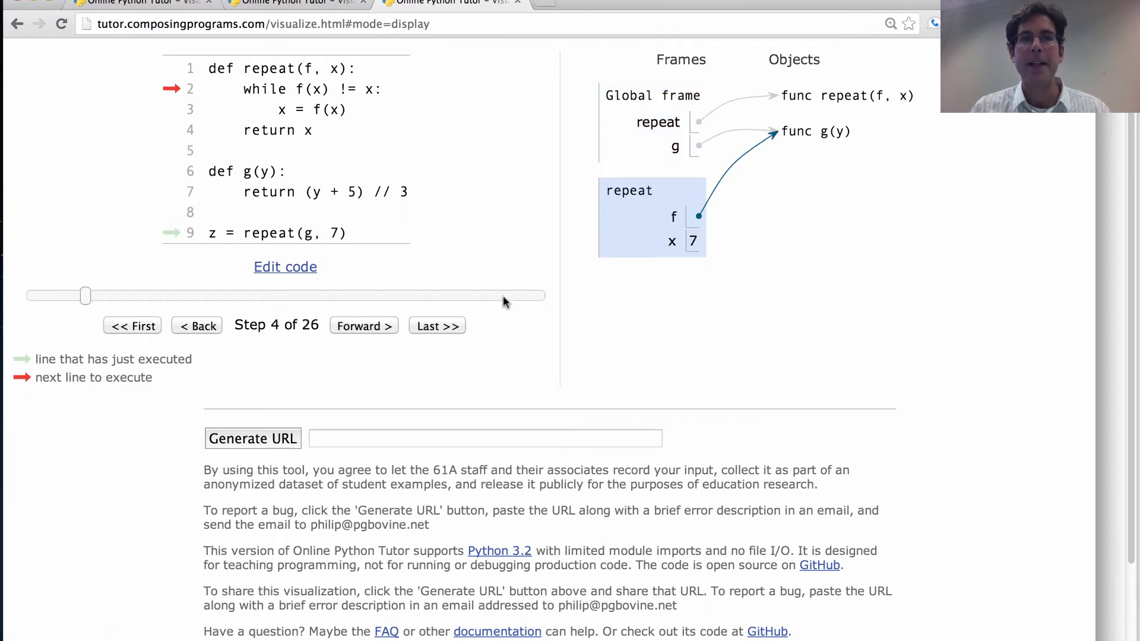
mouse_move(621, 269)
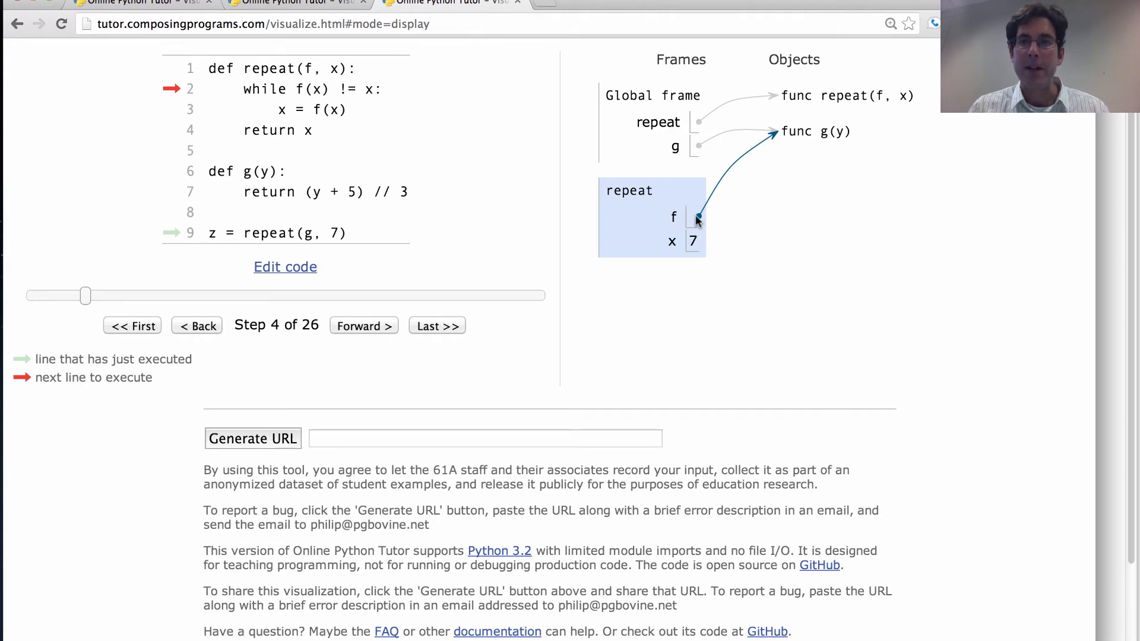
mouse_move(822, 182)
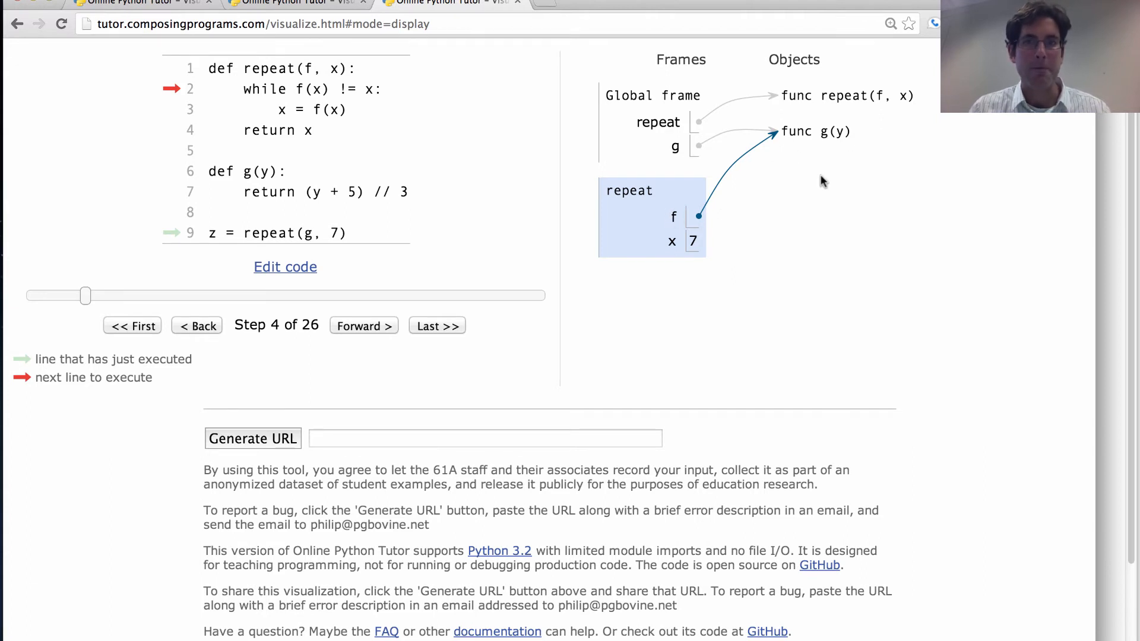
mouse_move(489, 233)
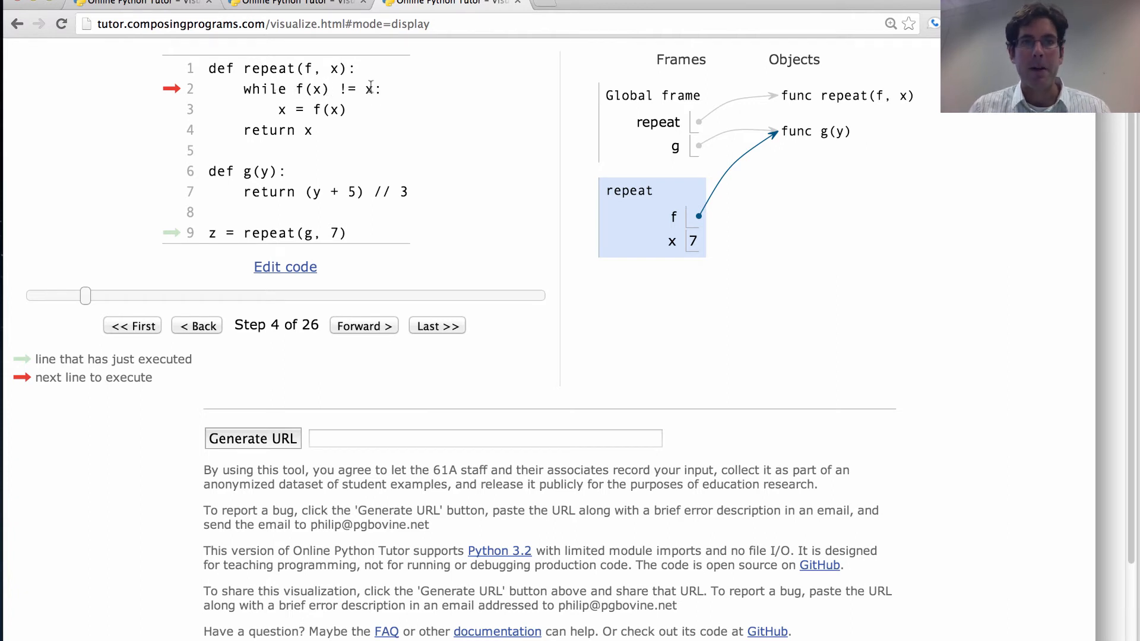
double_click(311, 89)
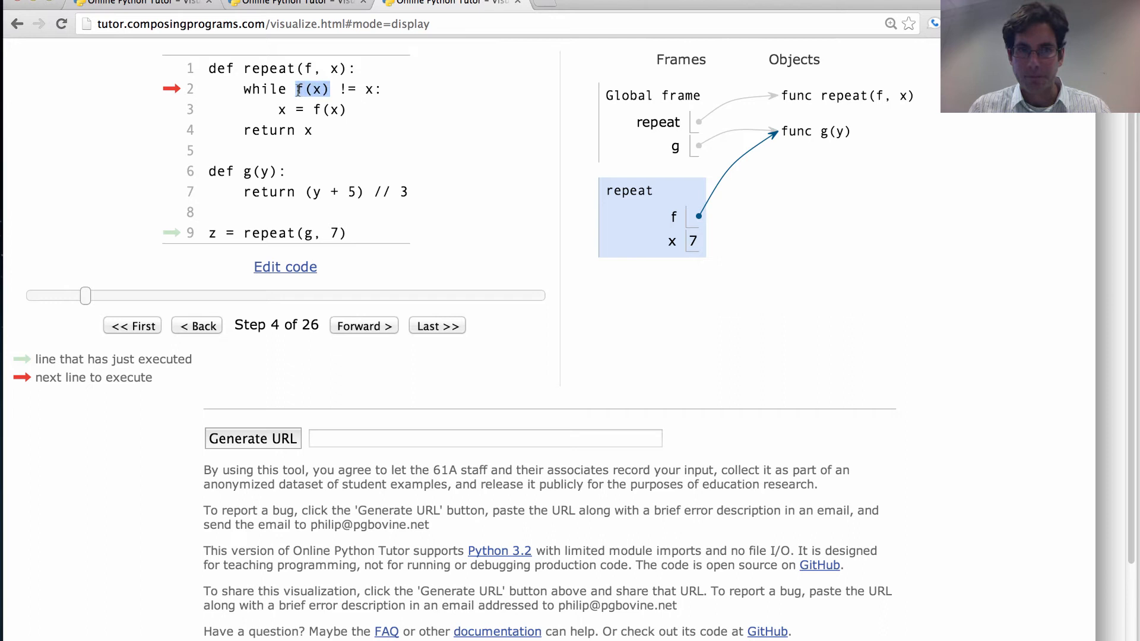
mouse_move(668, 222)
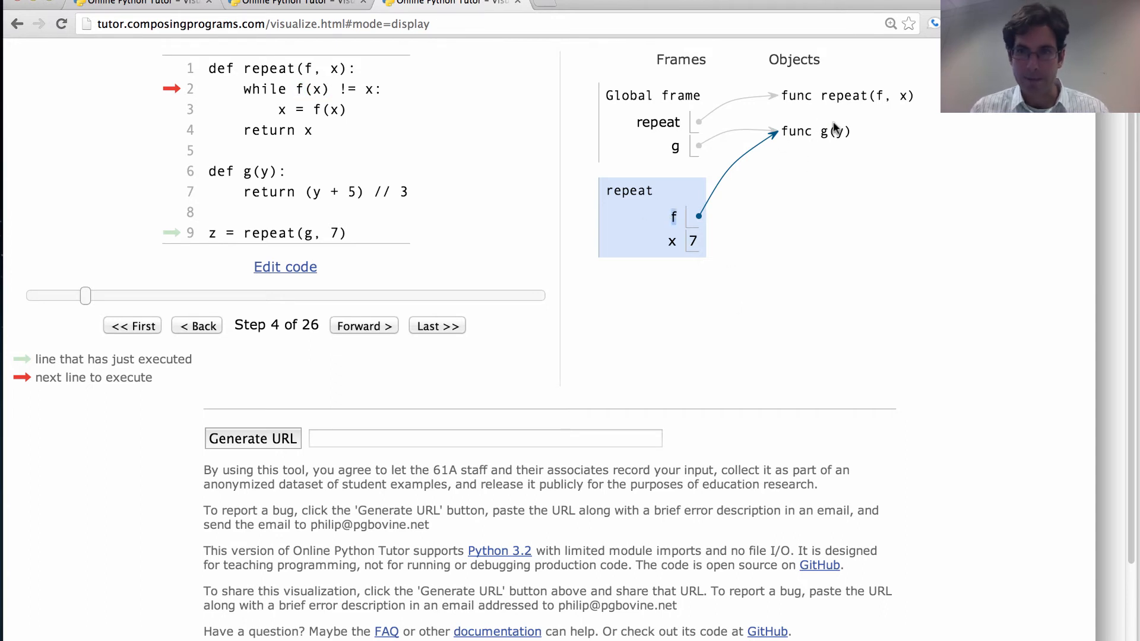
click(364, 325)
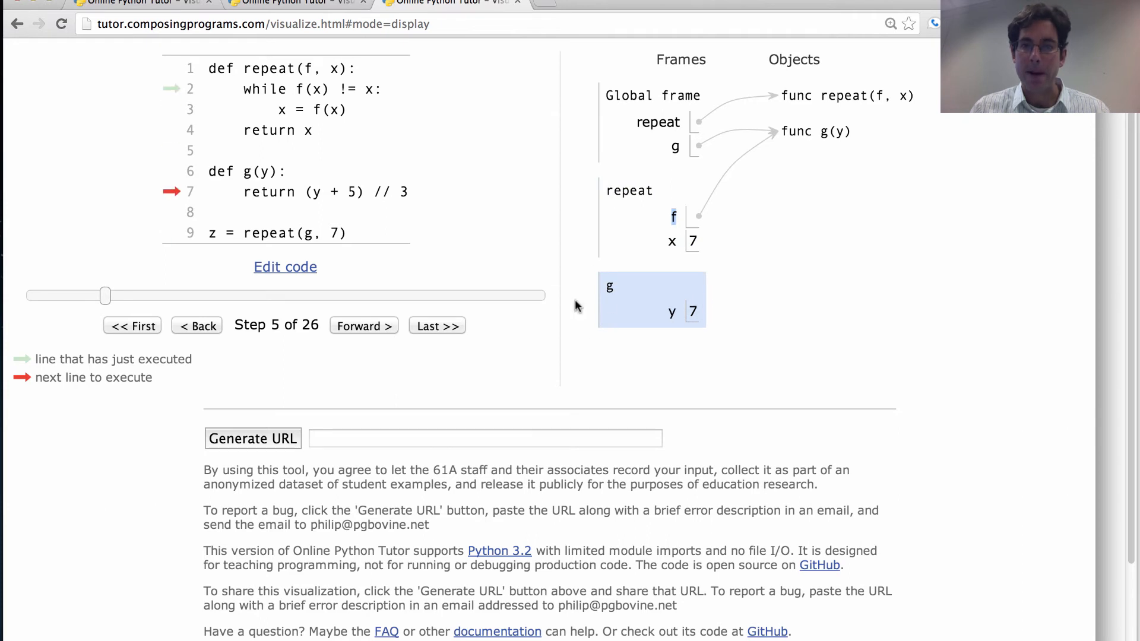
mouse_move(676, 323)
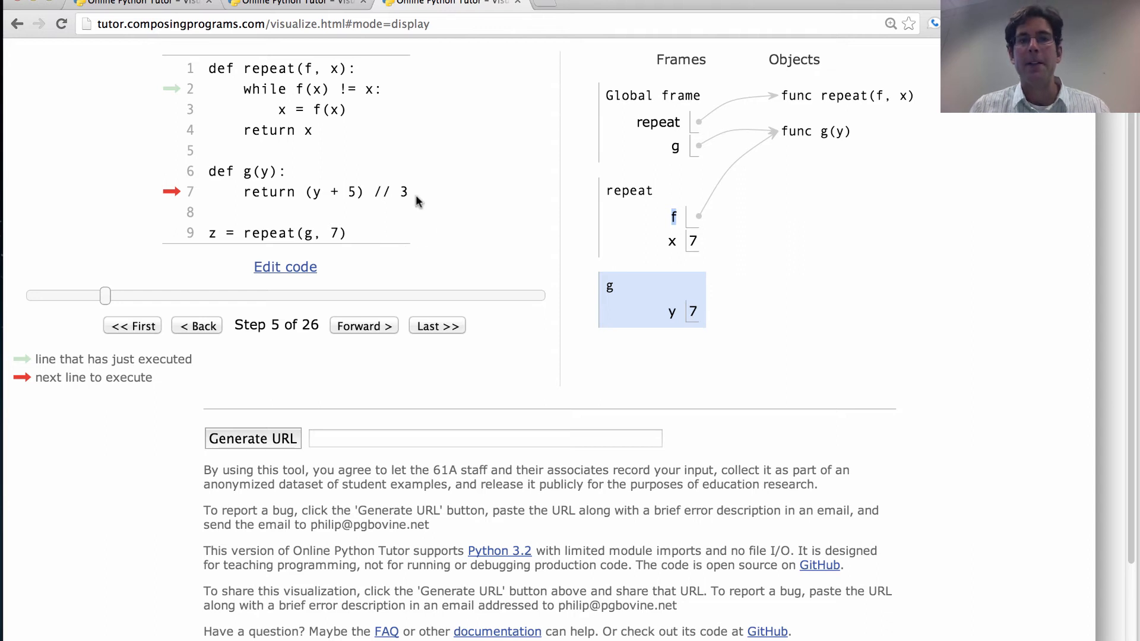
Advance to step 10 of 26 where g returns 4 and repeat's x becomes 4
click(364, 325)
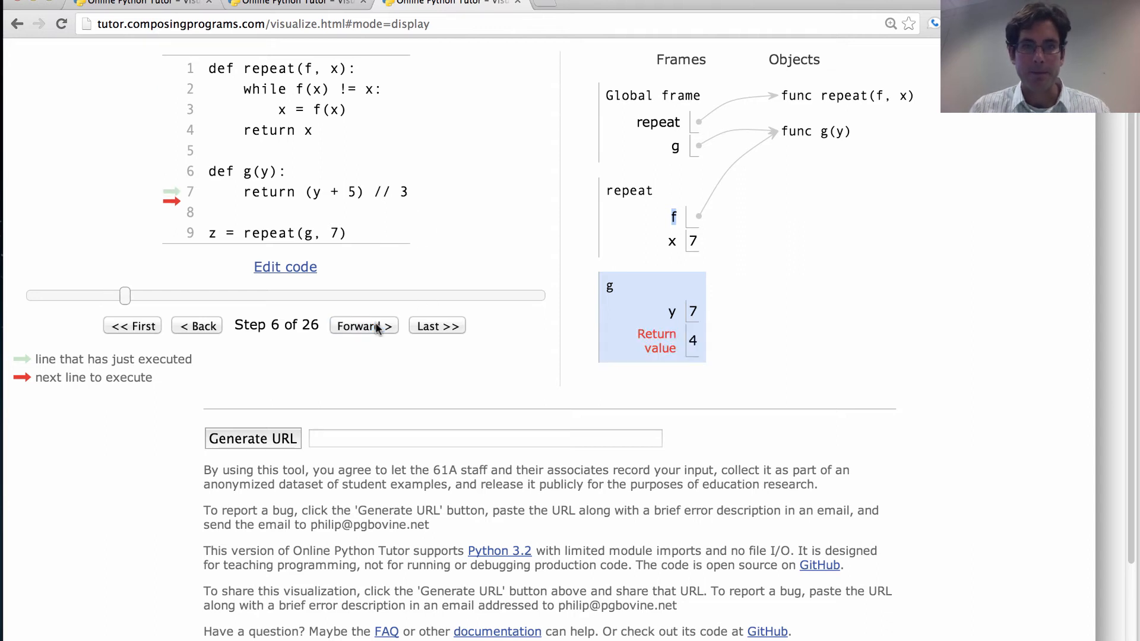
click(363, 325)
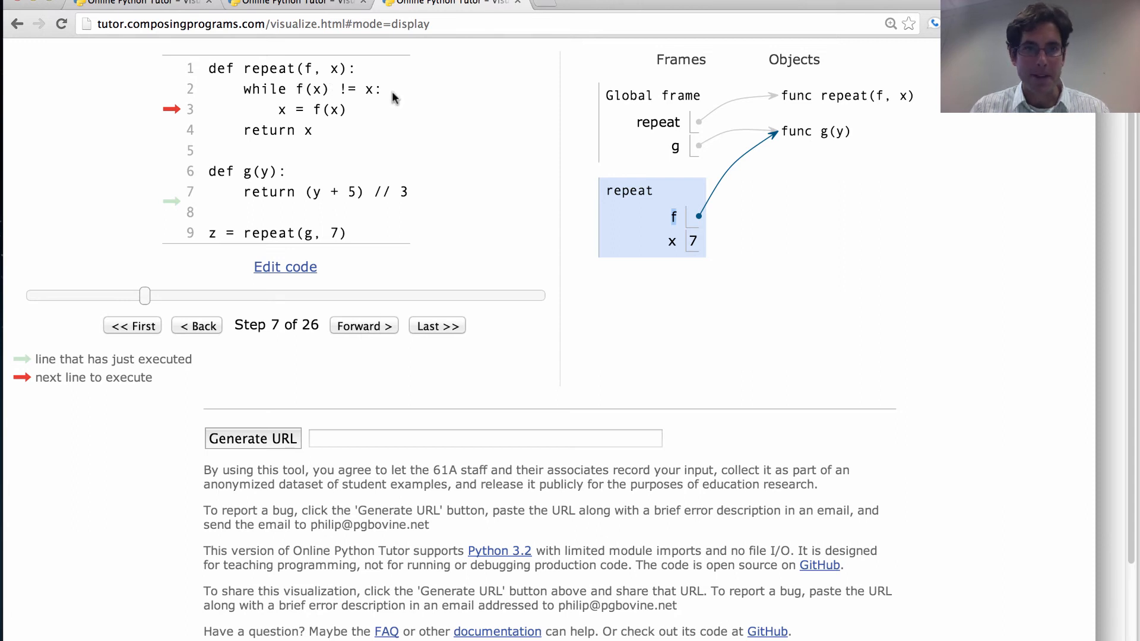
click(363, 326)
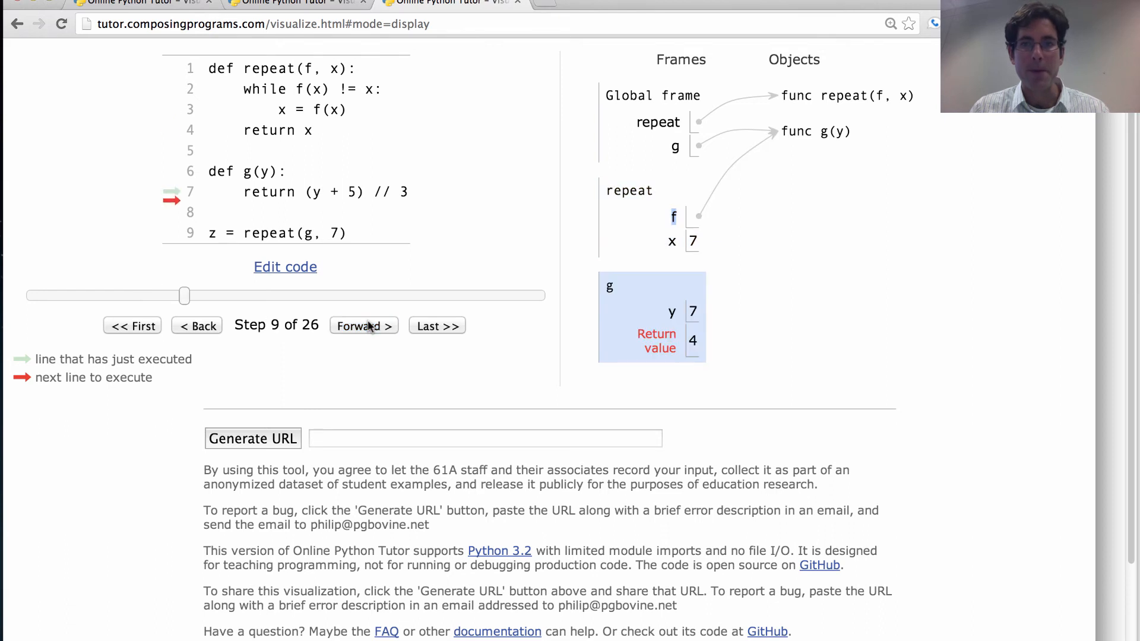
click(364, 326)
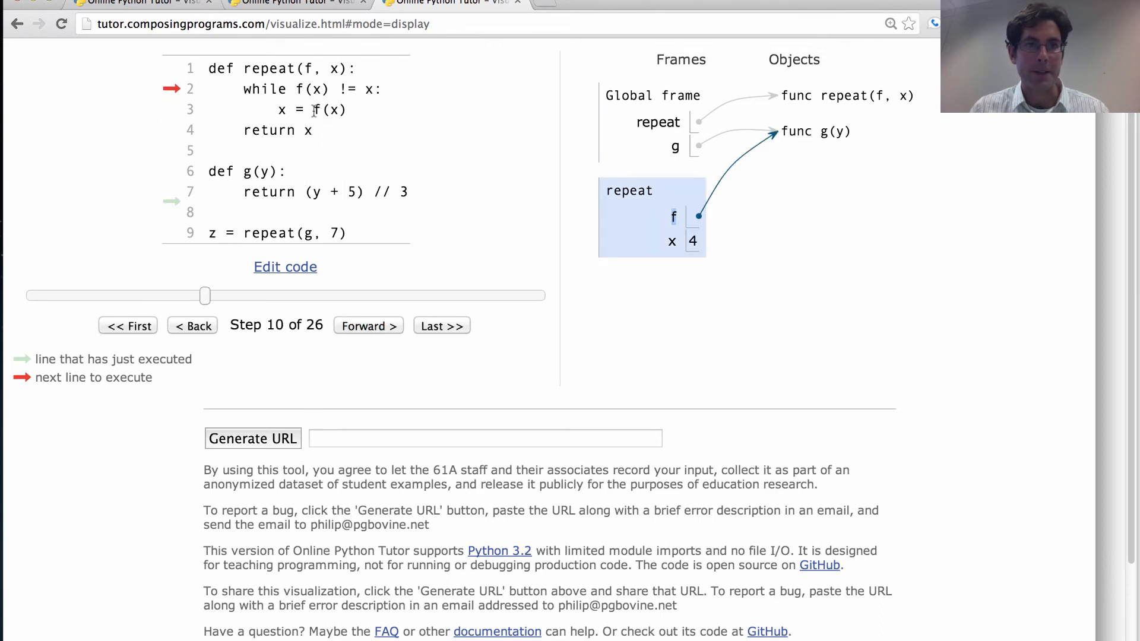
Step back once, then forward to step 16 of 26 where g(4) returns 3 and x becomes 3
click(192, 326)
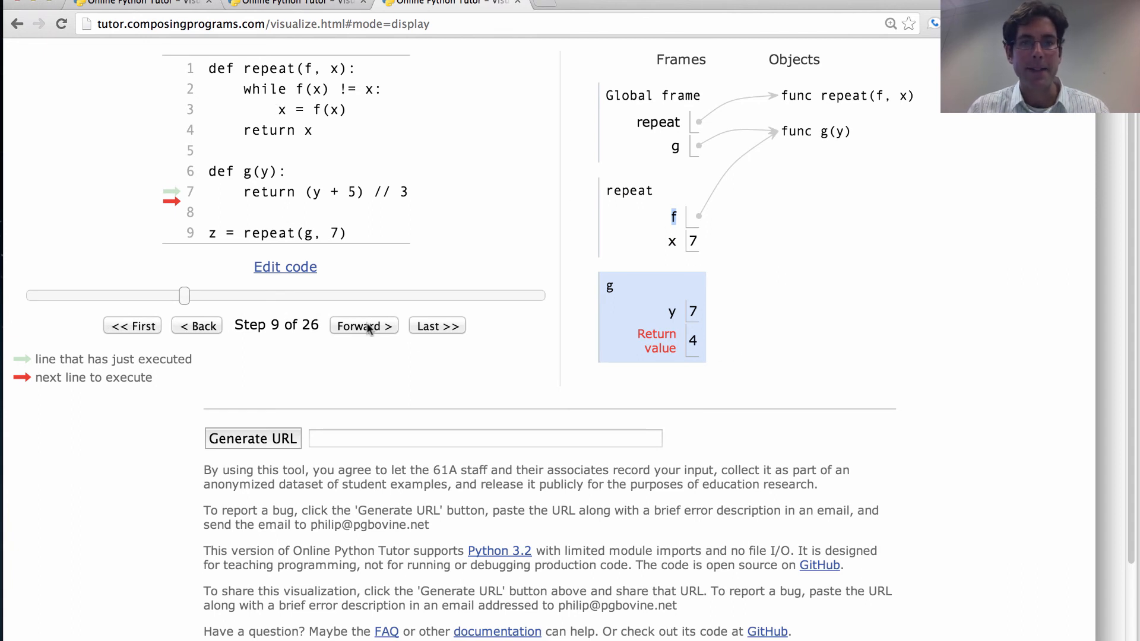
click(364, 325)
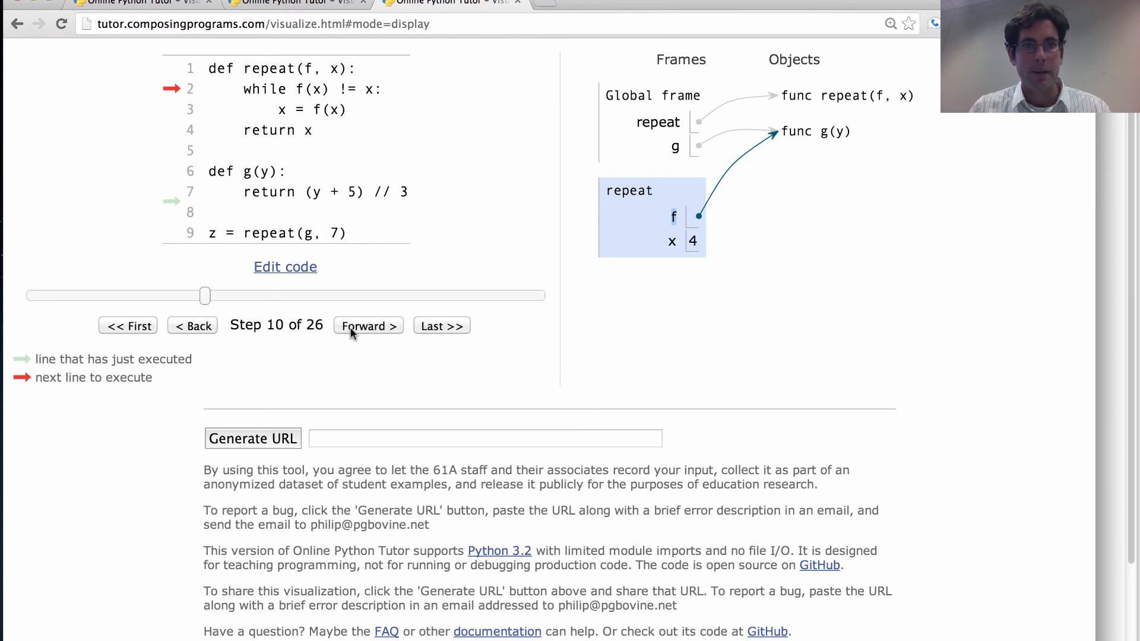
mouse_move(320, 95)
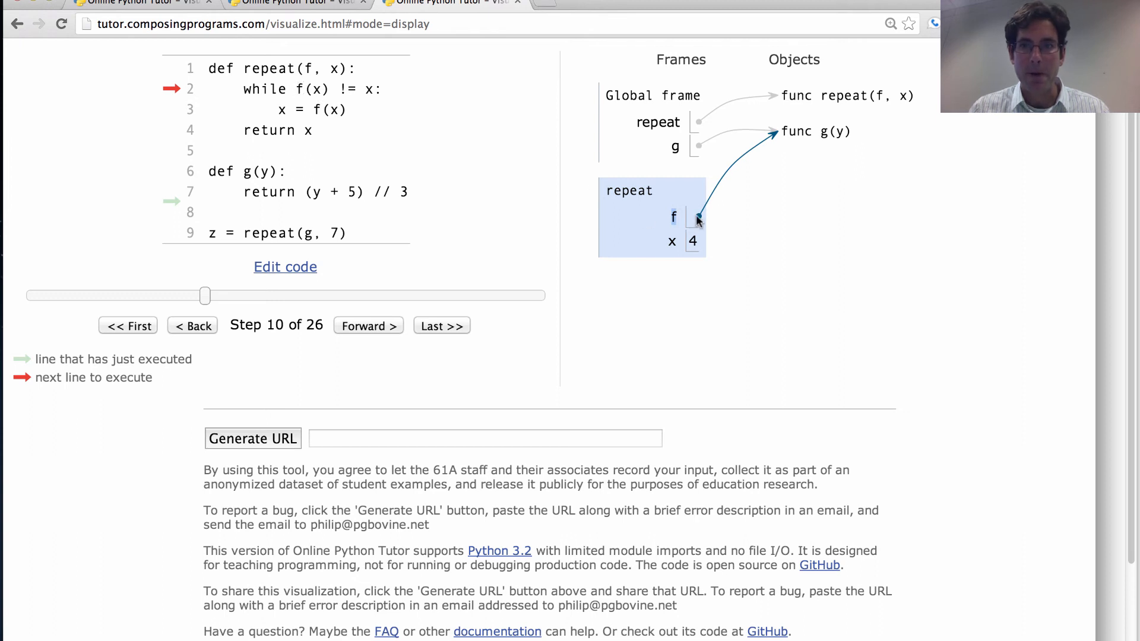
mouse_move(740, 211)
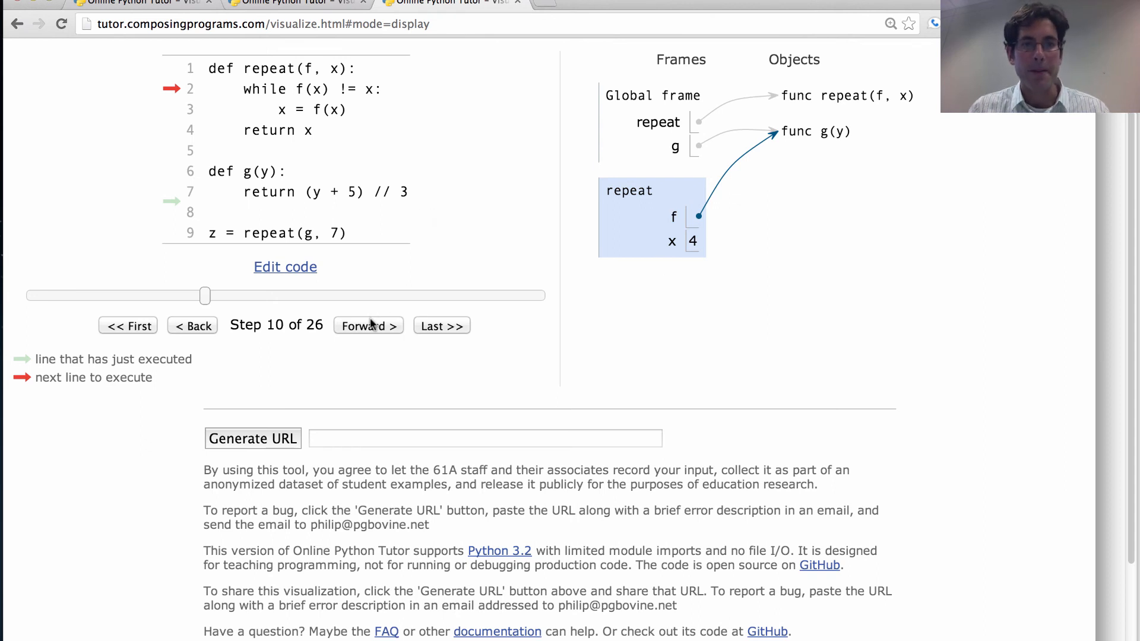
click(368, 325)
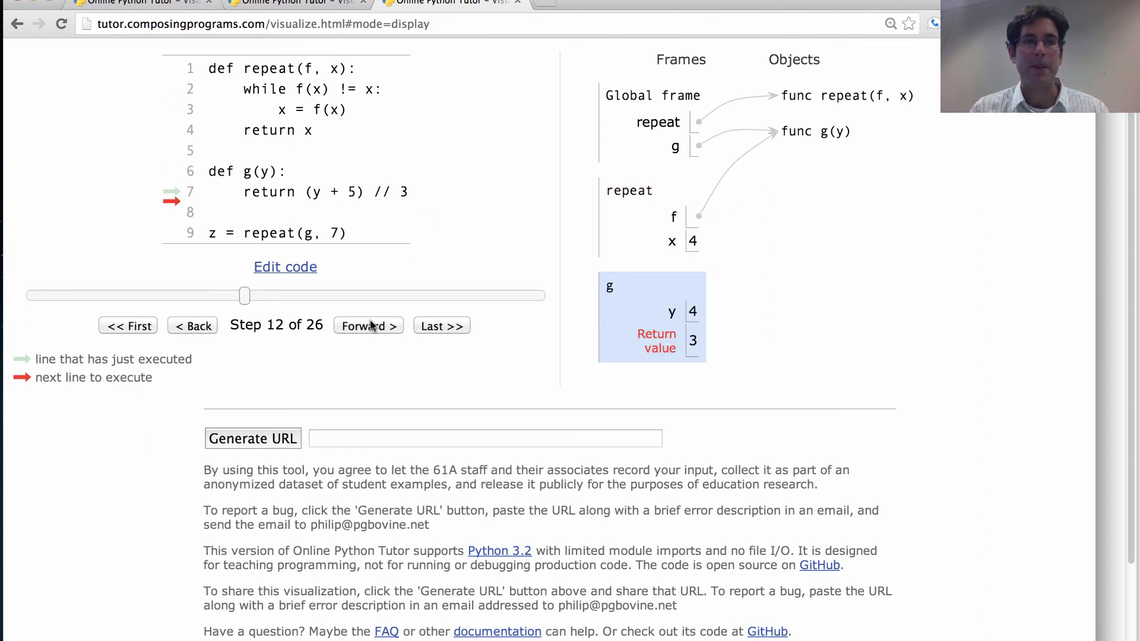
click(369, 326)
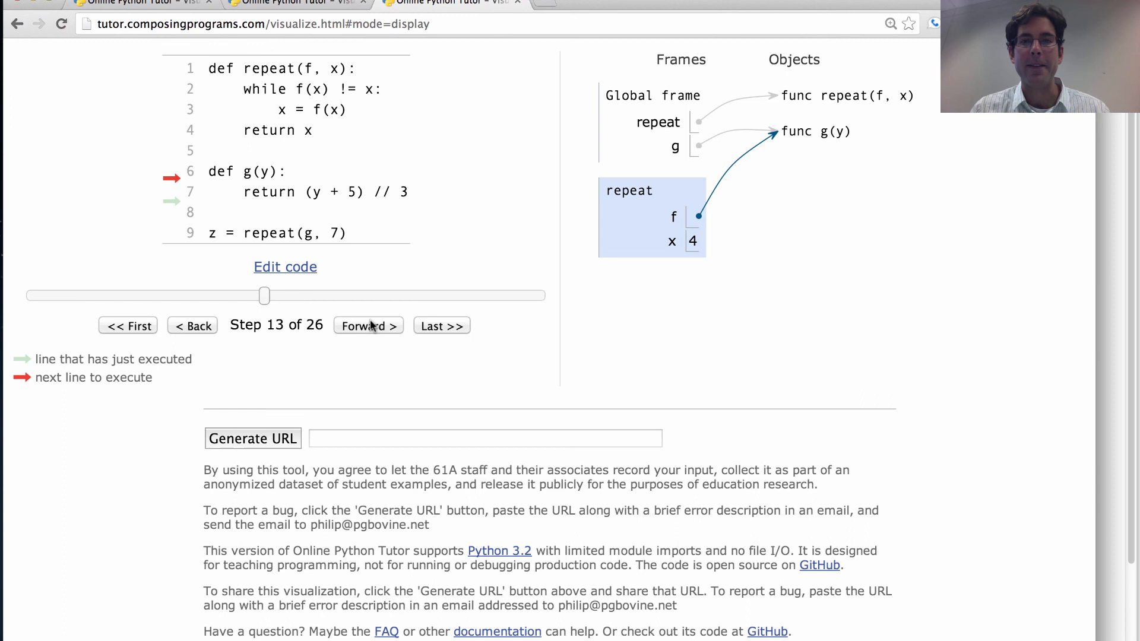
click(368, 325)
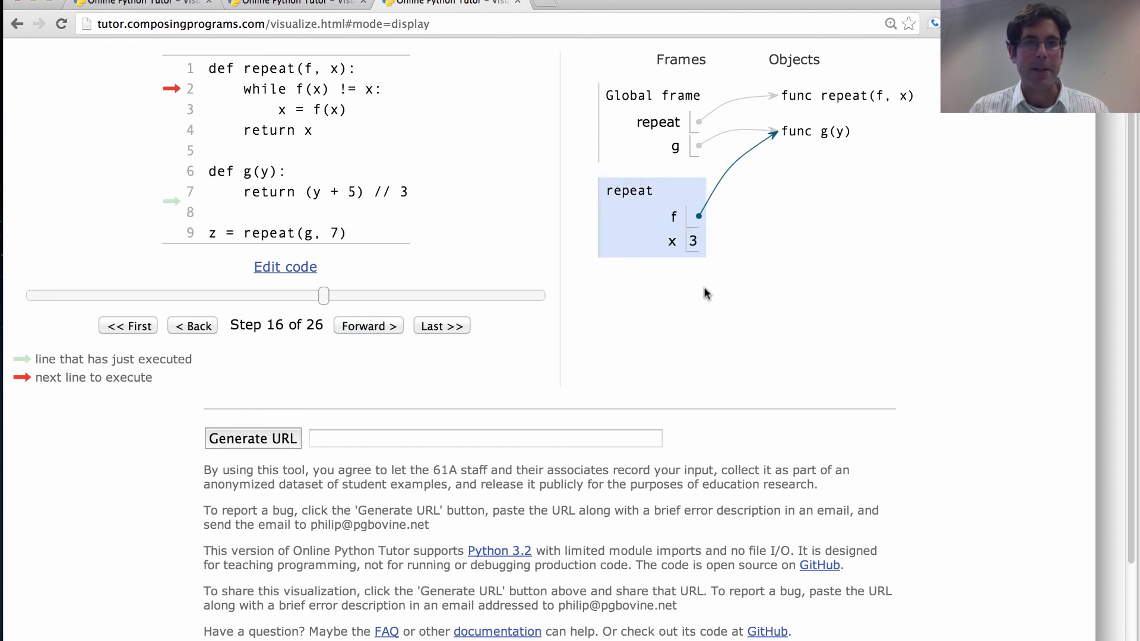
mouse_move(369, 352)
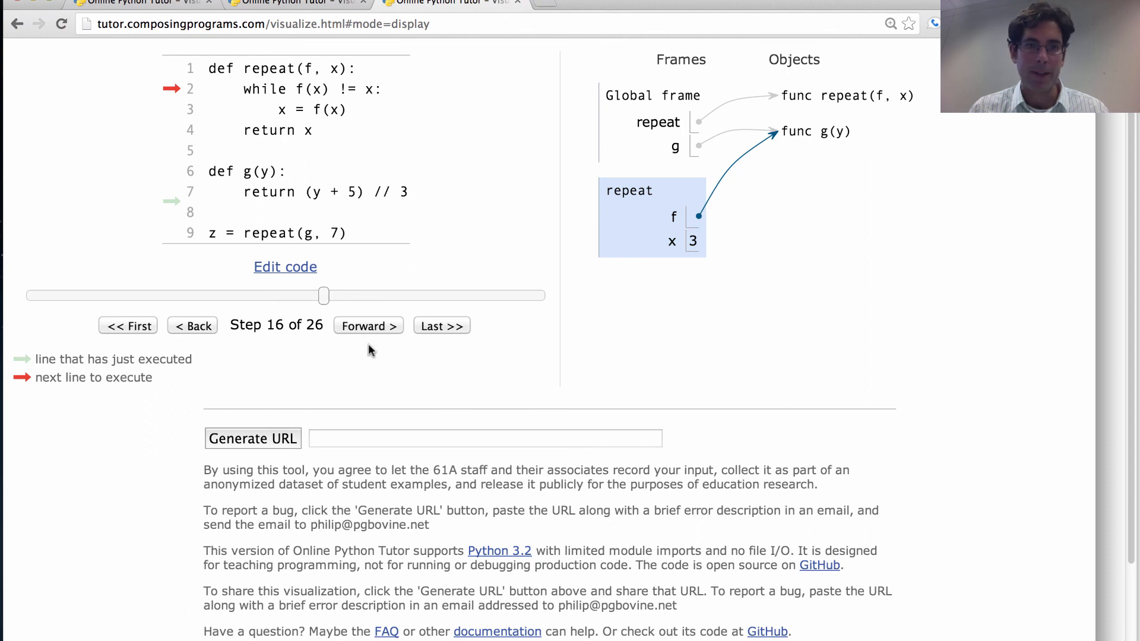
Step forward to step 22 of 26 where g(3) returns 2 and x becomes 2
click(368, 325)
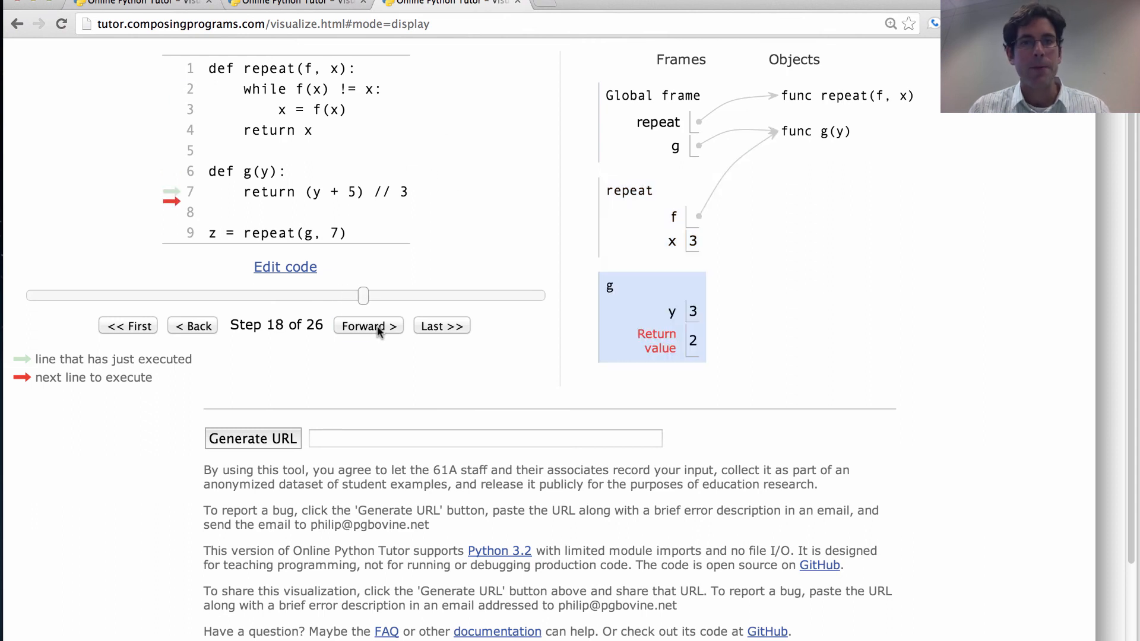
mouse_move(680, 319)
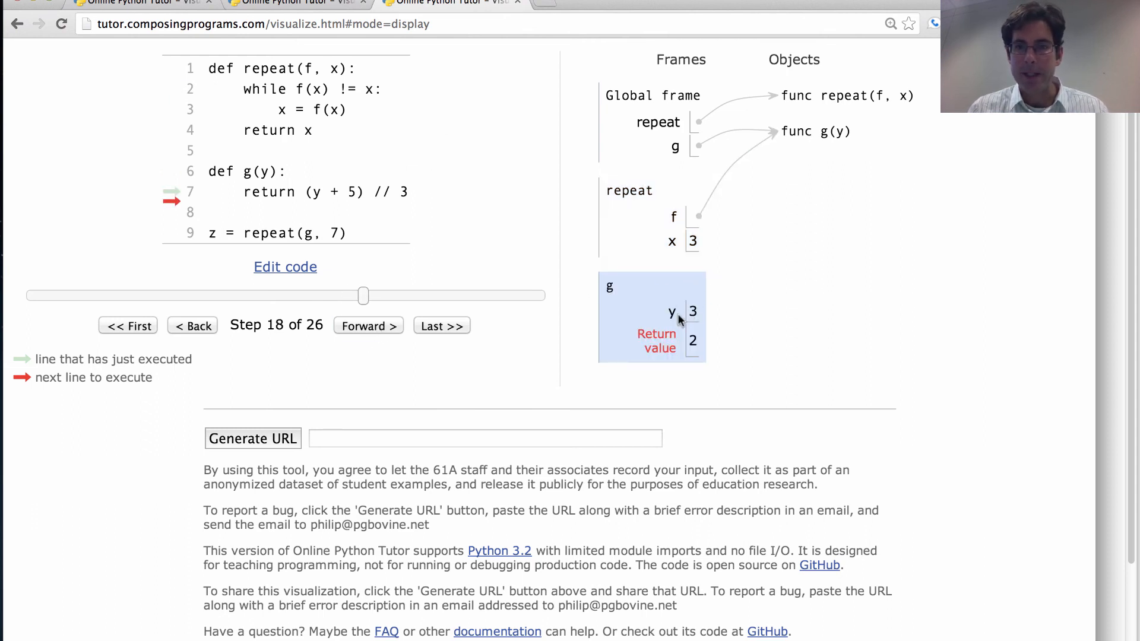
mouse_move(375, 325)
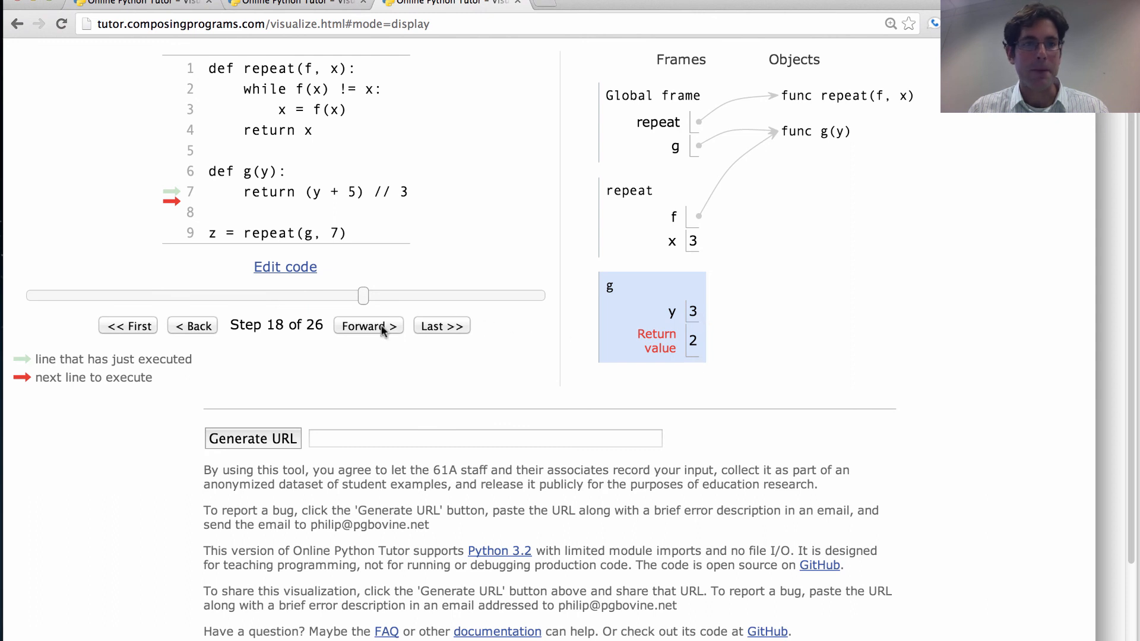
click(368, 325)
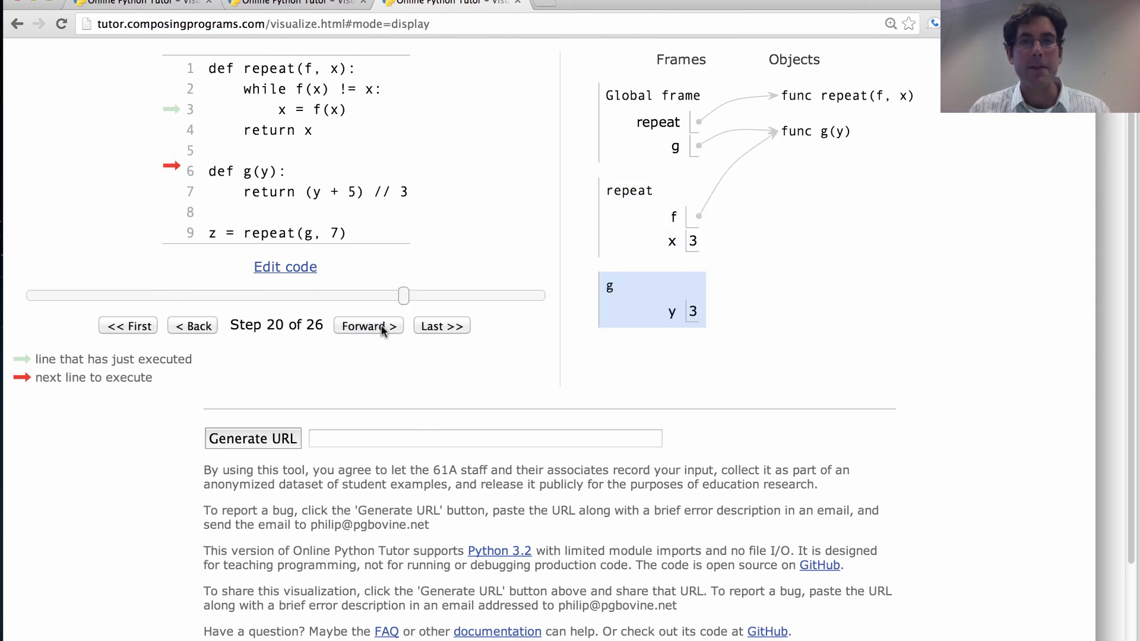
click(368, 325)
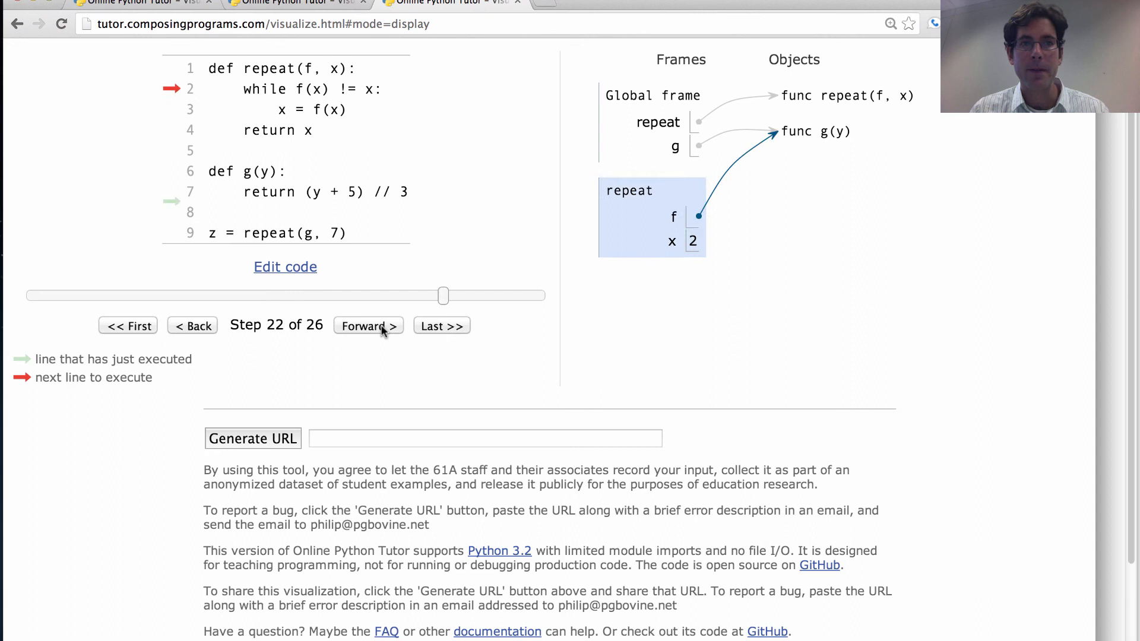
Step through g(2) returning 2 and jump to step 26 of 26 where repeat returns 2
click(368, 325)
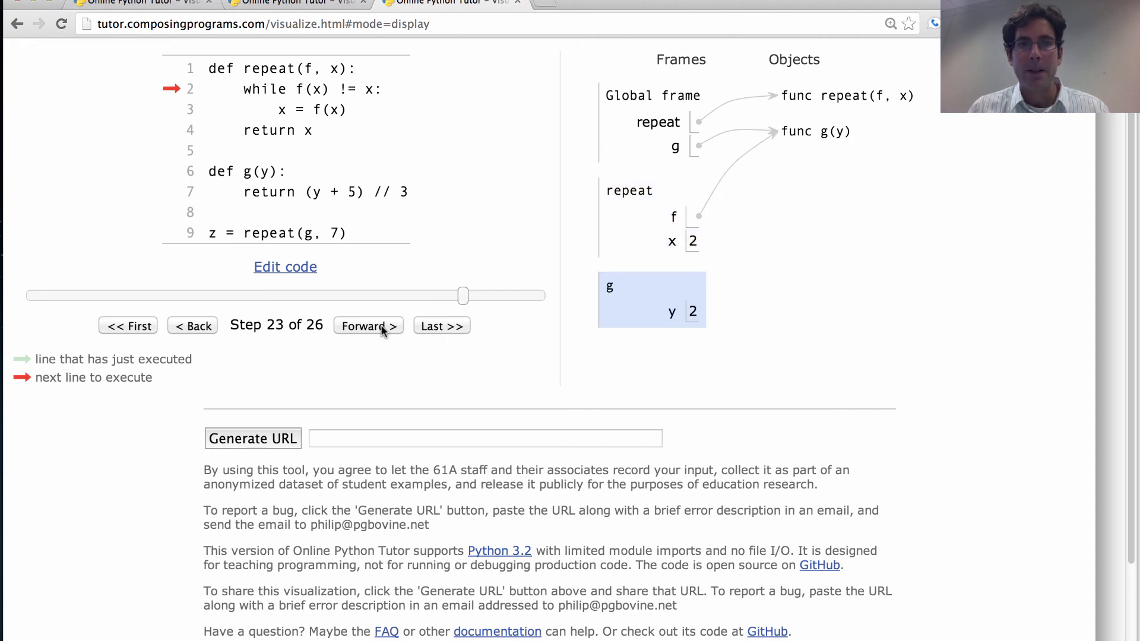
click(368, 325)
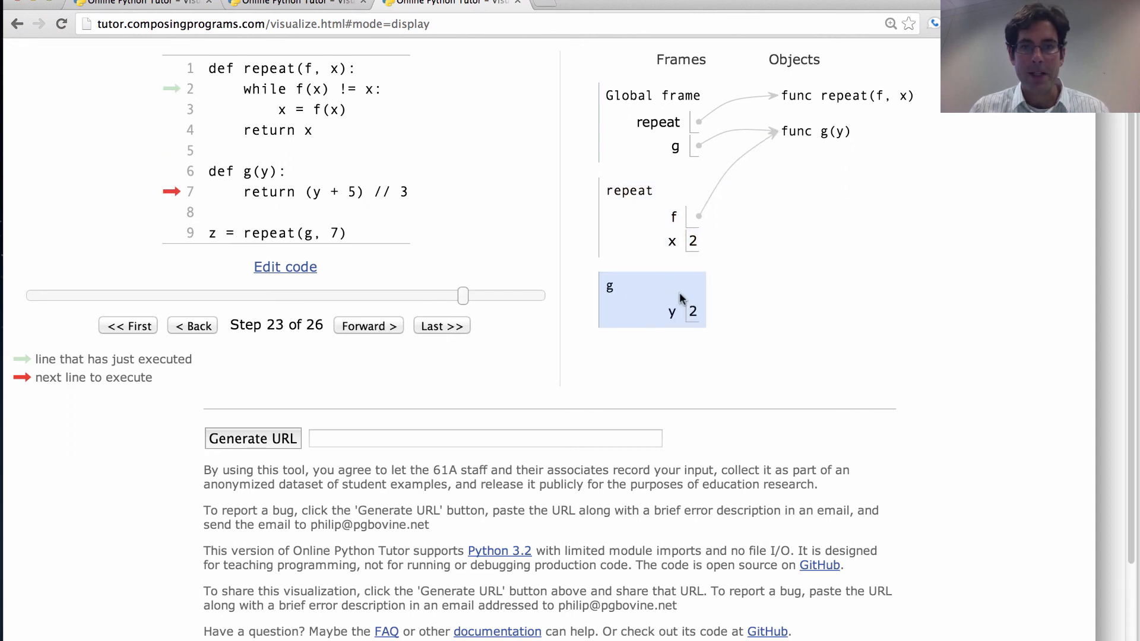
click(368, 325)
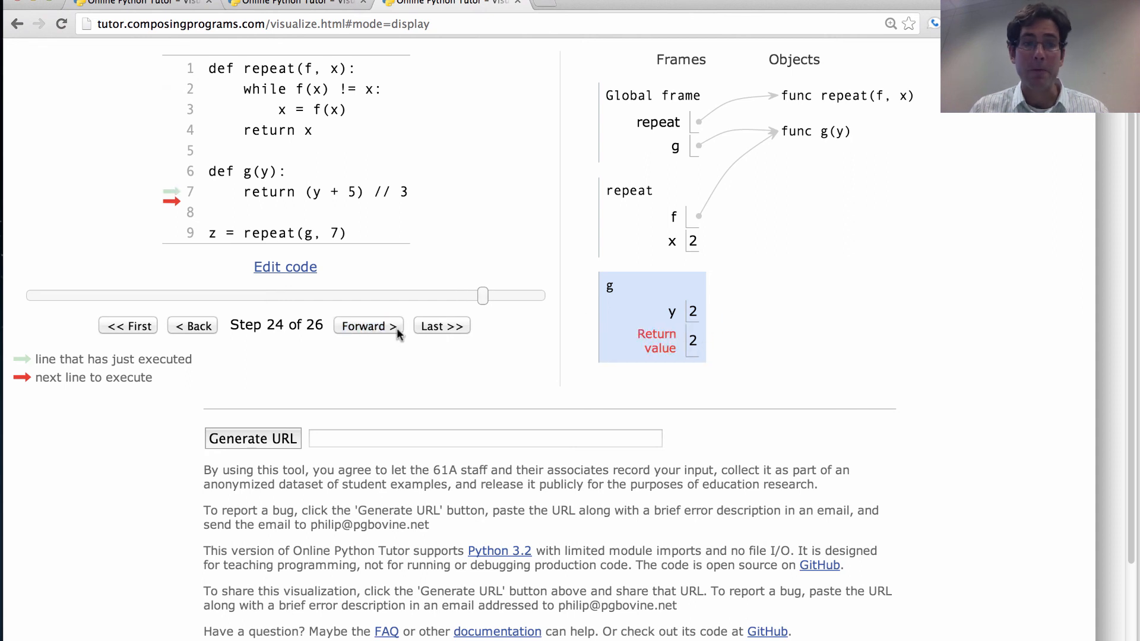
click(367, 325)
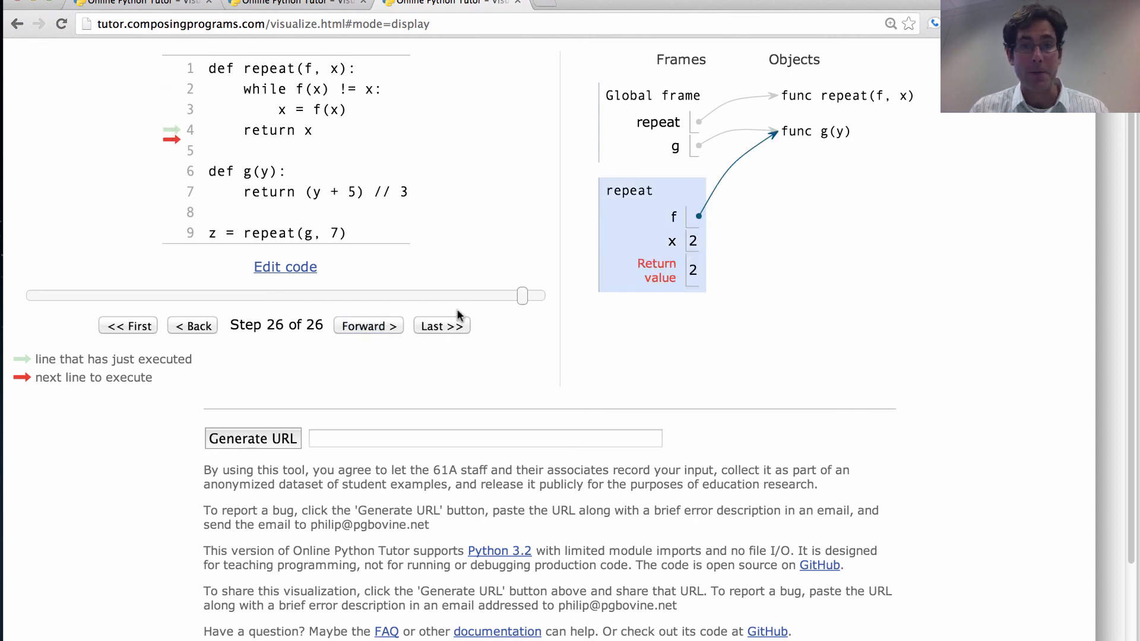